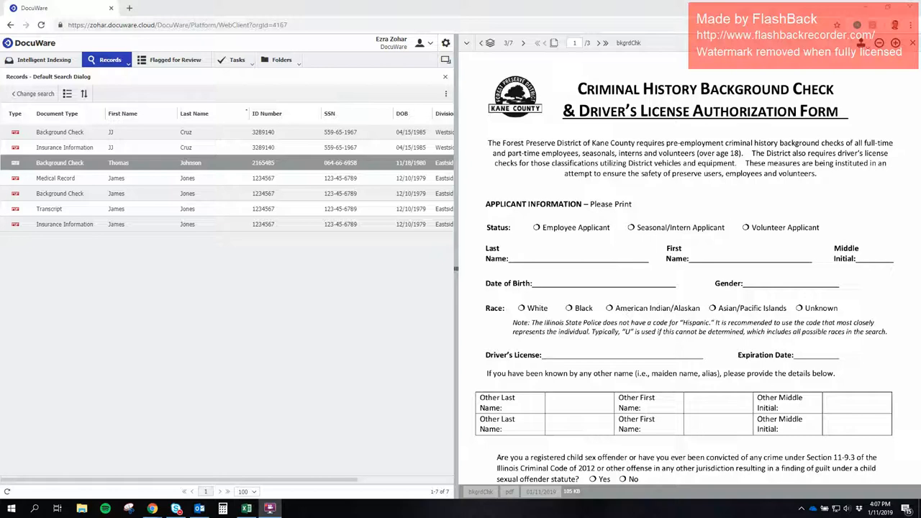
{"action": "mouse_move", "coordinate": [616, 262]}
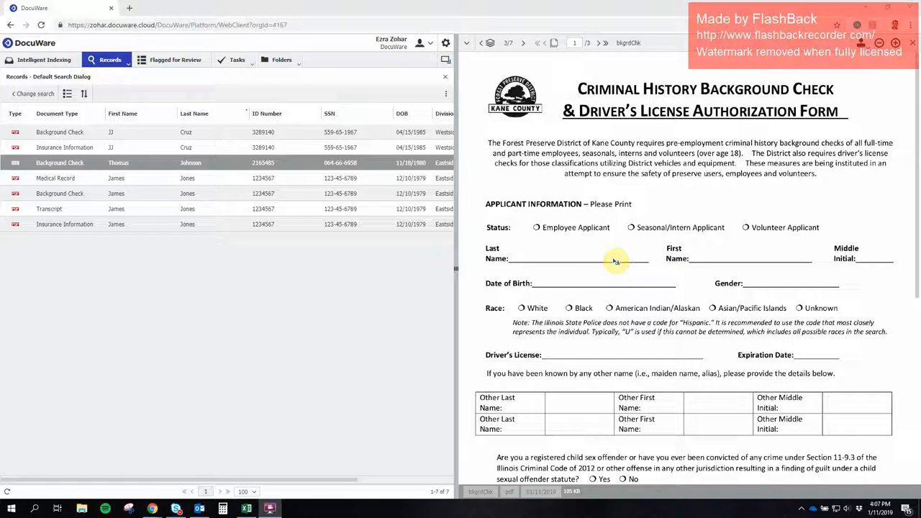
{"action": "mouse_move", "coordinate": [607, 262]}
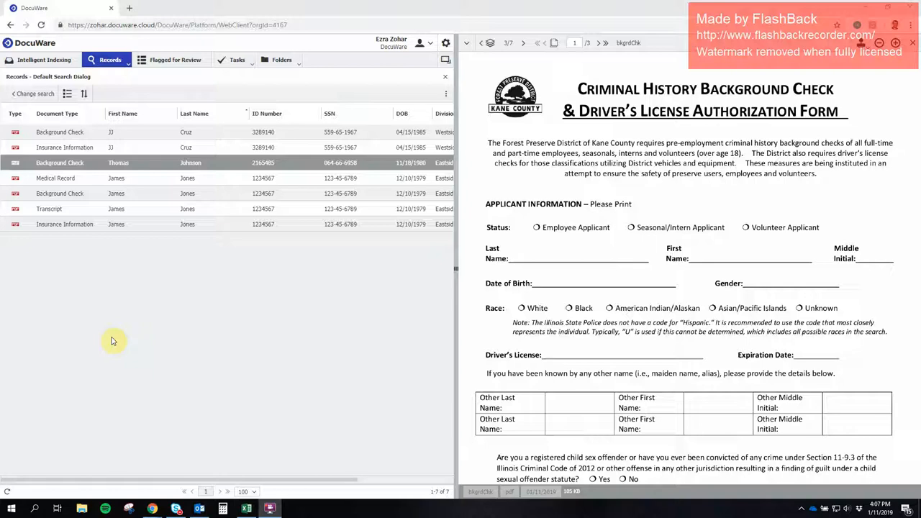
{"action": "mouse_move", "coordinate": [257, 382]}
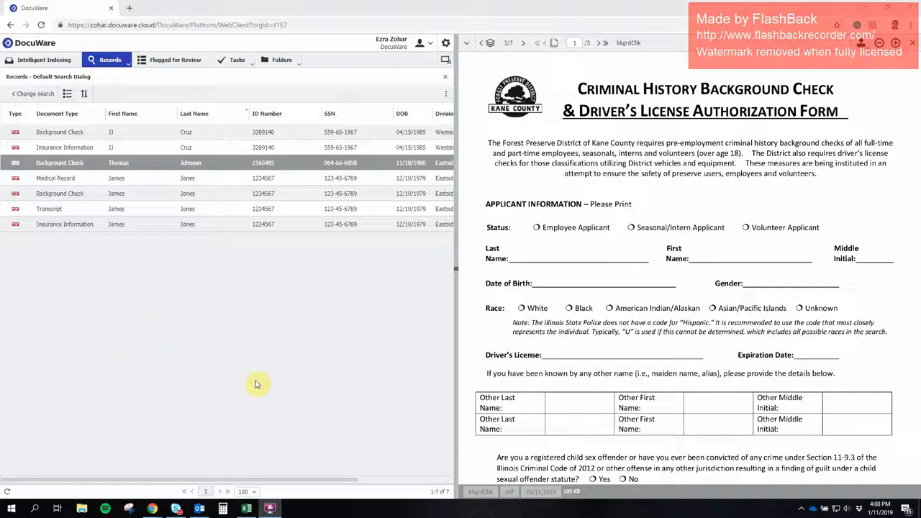
{"action": "mouse_move", "coordinate": [261, 354]}
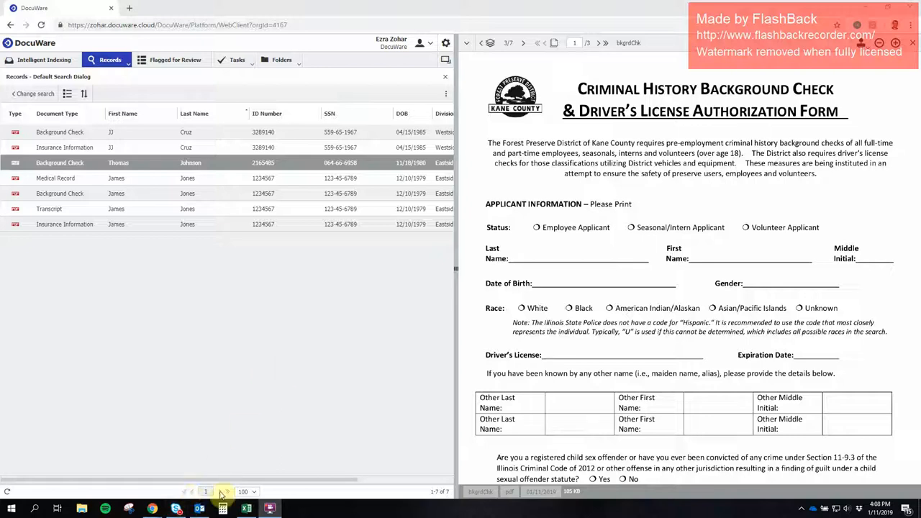
{"action": "mouse_move", "coordinate": [199, 509]}
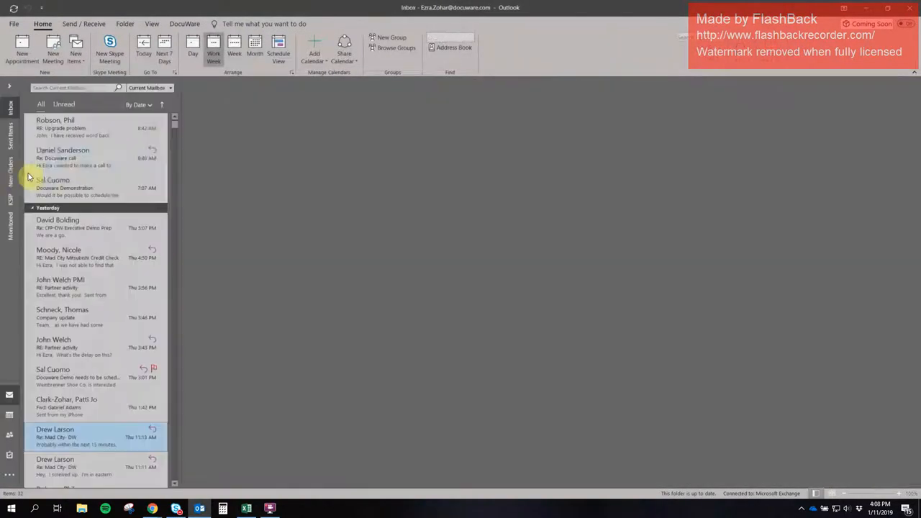
Show the KSIP folder's medical forms email and start a DocuWare Quick Search from the ribbon.
{"action": "left_click", "coordinate": [75, 437]}
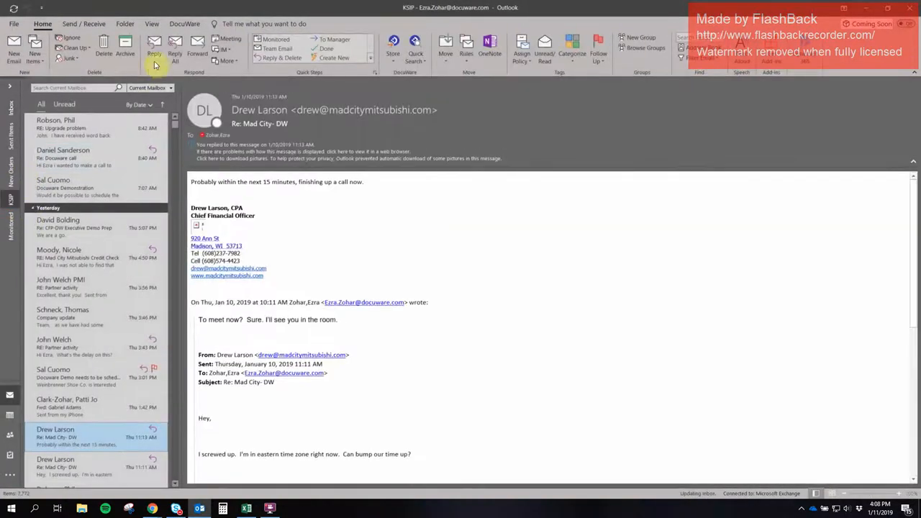
{"action": "left_click", "coordinate": [185, 23]}
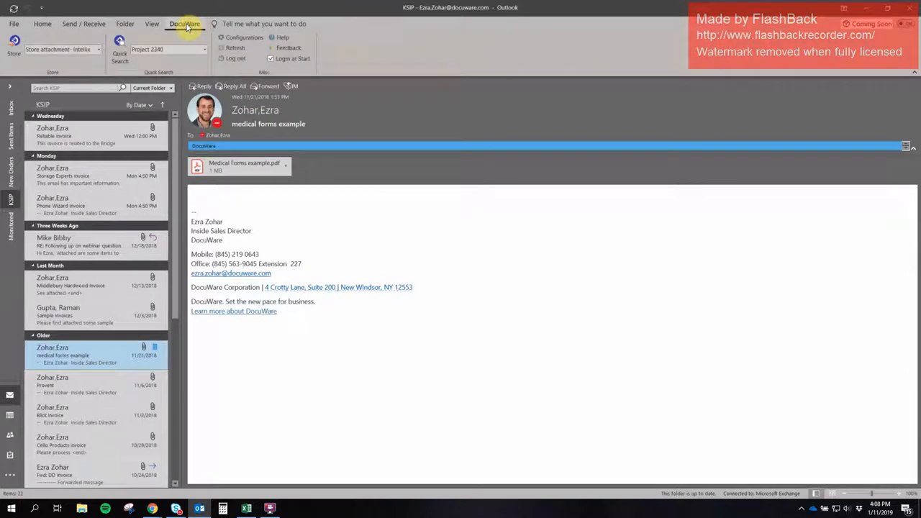
{"action": "mouse_move", "coordinate": [179, 40]}
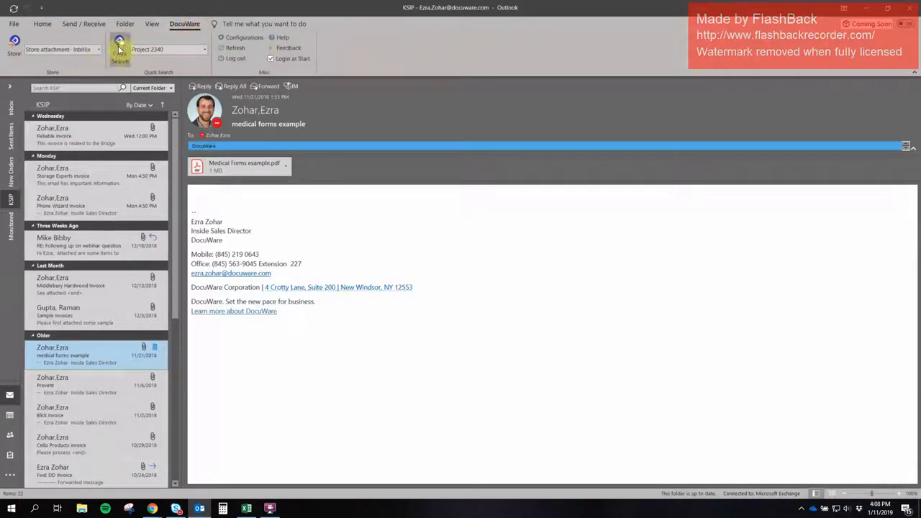
{"action": "left_click", "coordinate": [119, 50]}
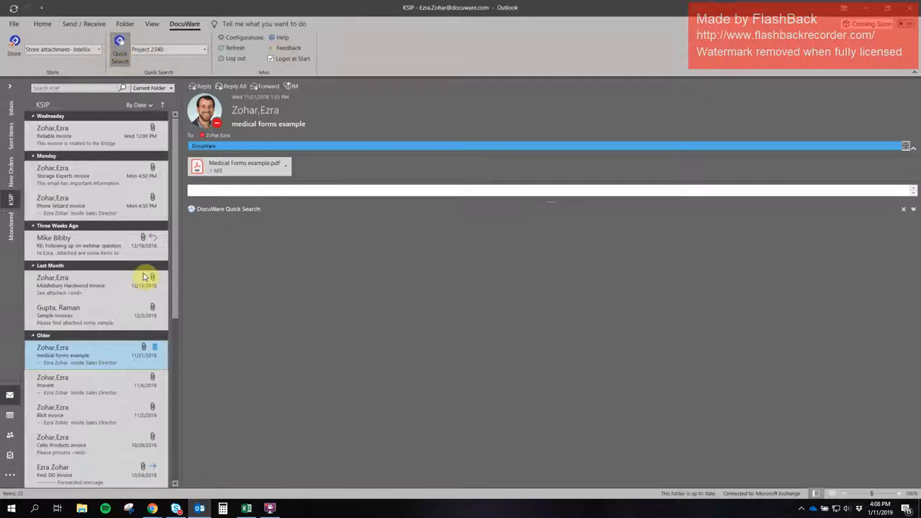
View the Project 2340 results as thumbnails and open one of the found documents.
{"action": "left_click", "coordinate": [119, 54]}
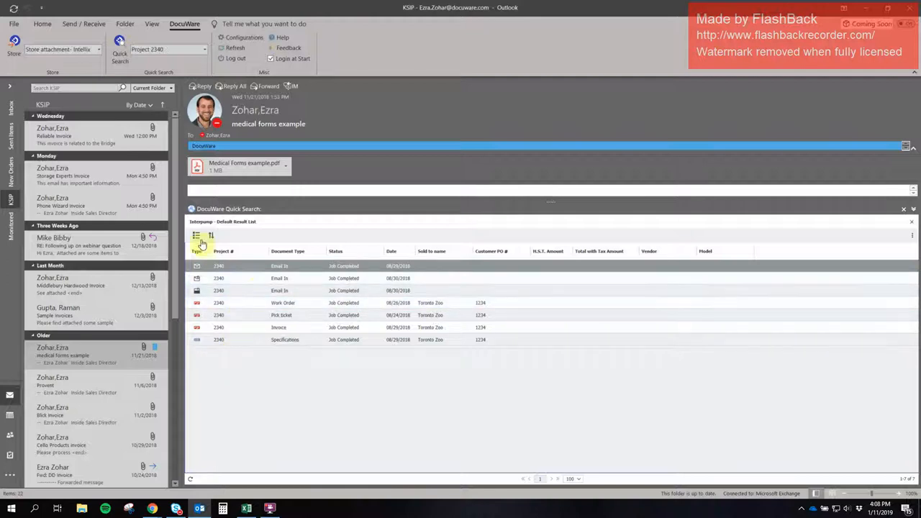
{"action": "left_click", "coordinate": [196, 236]}
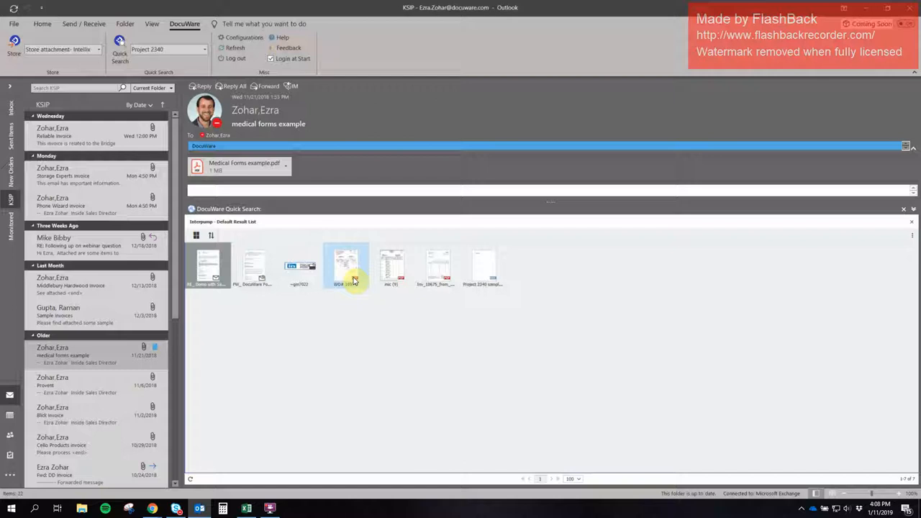
{"action": "double_click", "coordinate": [345, 265]}
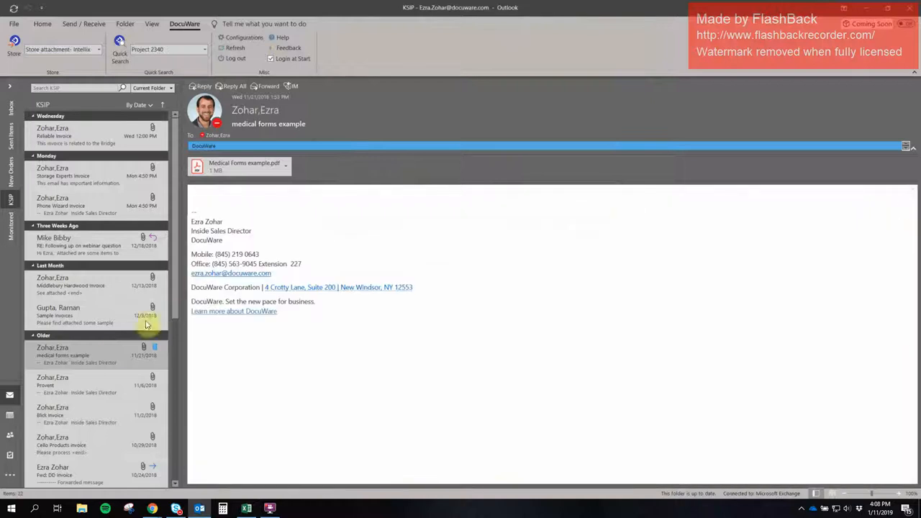
{"action": "mouse_move", "coordinate": [112, 352]}
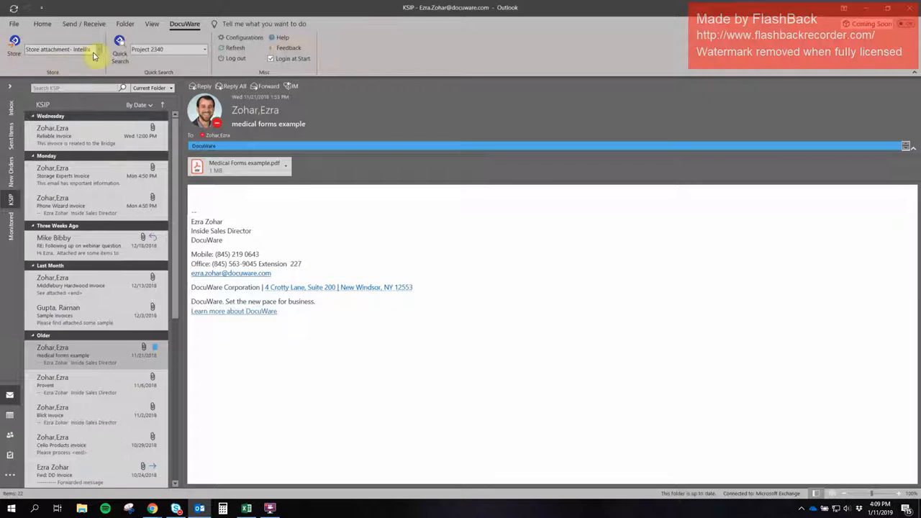
Store the medical forms email attachment into DocuWare from the Outlook ribbon.
{"action": "left_click", "coordinate": [98, 49]}
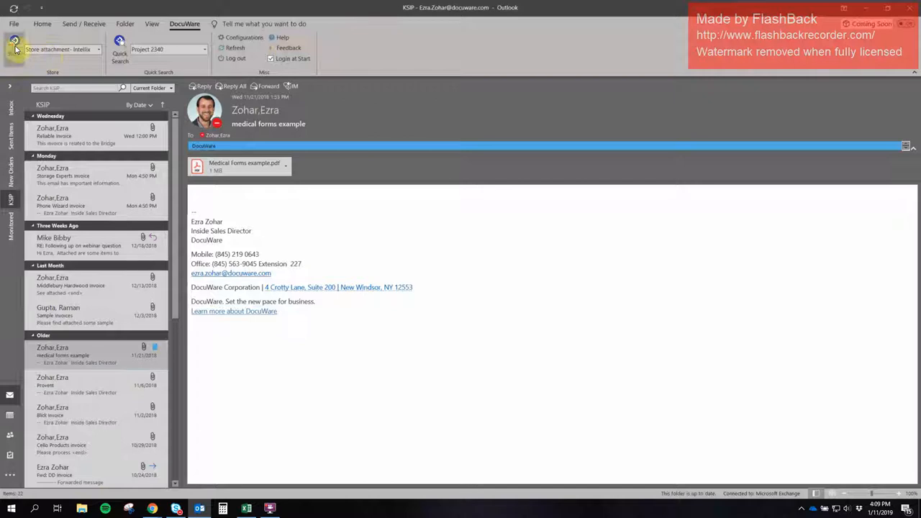
{"action": "left_click", "coordinate": [15, 40]}
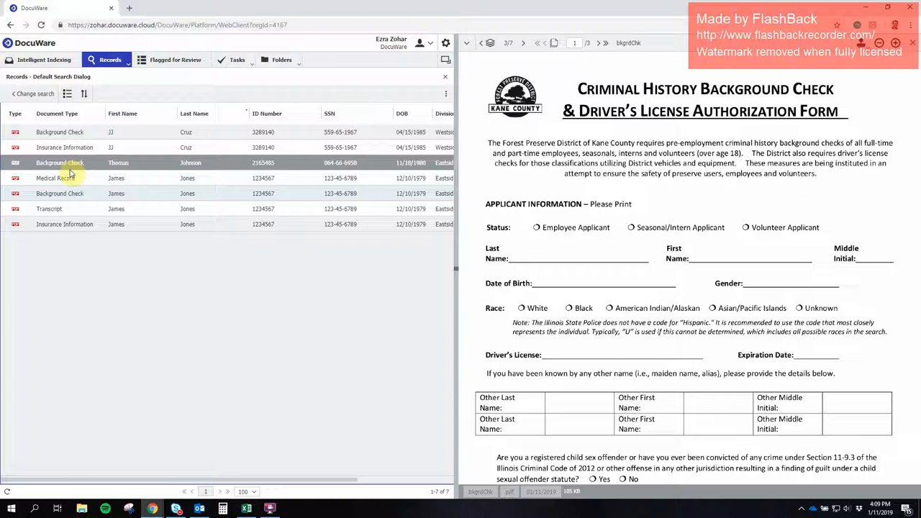
Show the Intelligent Indexing tray holding the medical forms example document.
{"action": "left_click", "coordinate": [43, 60]}
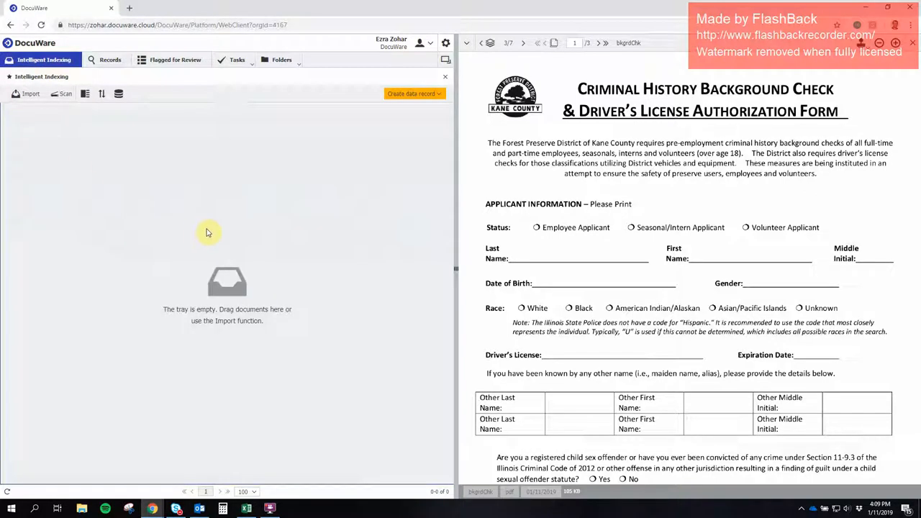
{"action": "mouse_move", "coordinate": [184, 259]}
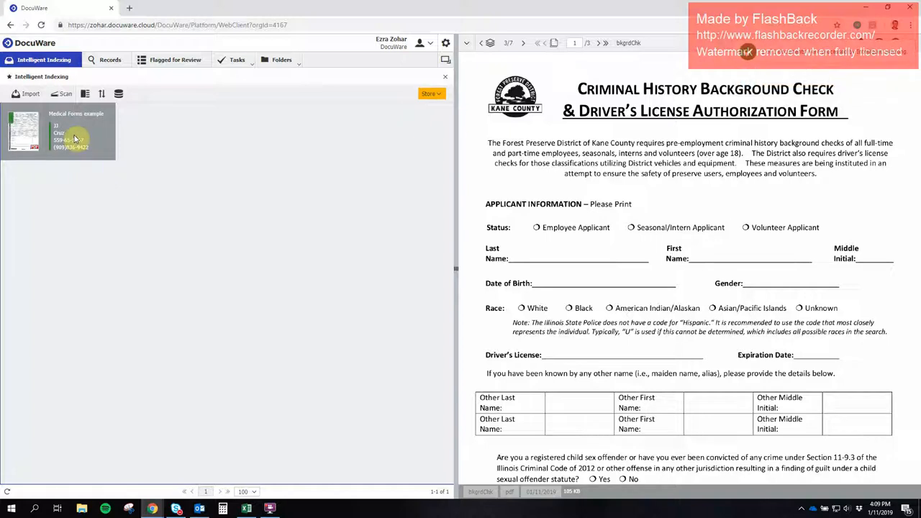
{"action": "mouse_move", "coordinate": [75, 137]}
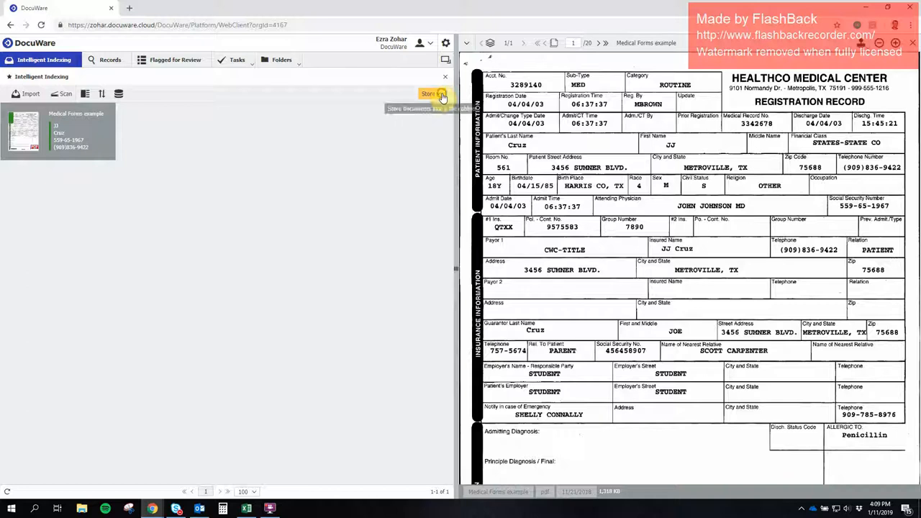
Store the document into Records and set its Document Type to Medical Record.
{"action": "left_click", "coordinate": [431, 94]}
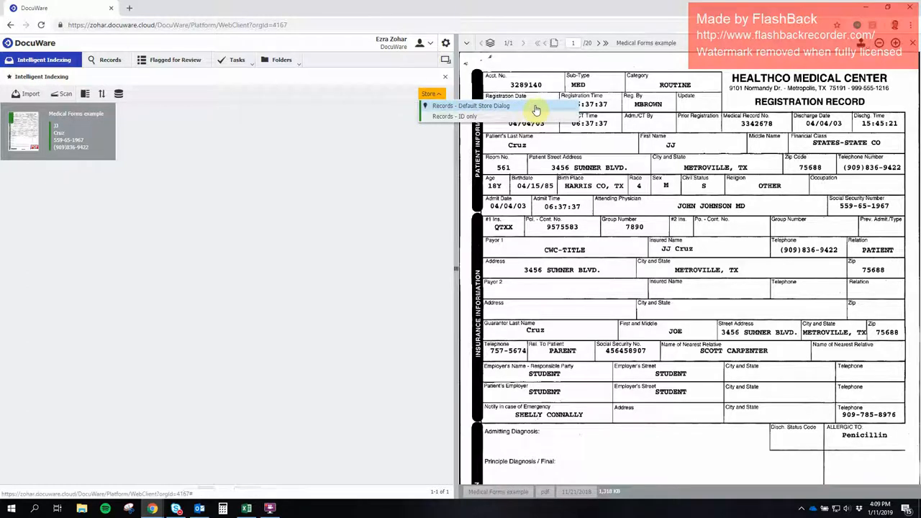
{"action": "left_click", "coordinate": [472, 106]}
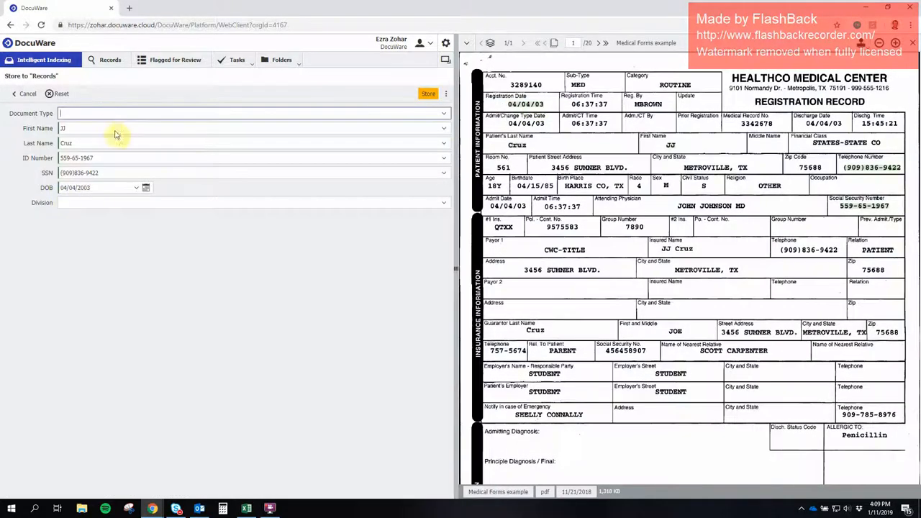
{"action": "left_click", "coordinate": [86, 113]}
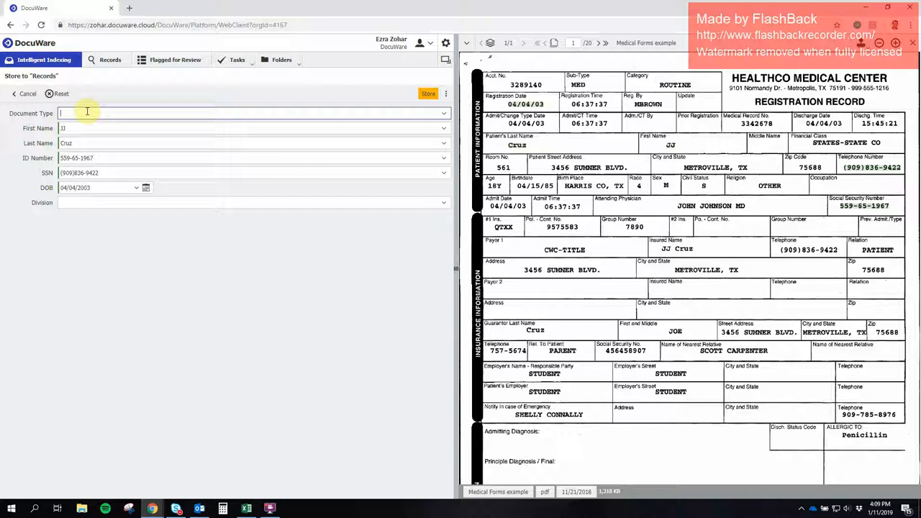
{"action": "type", "text": "Medical Record"}
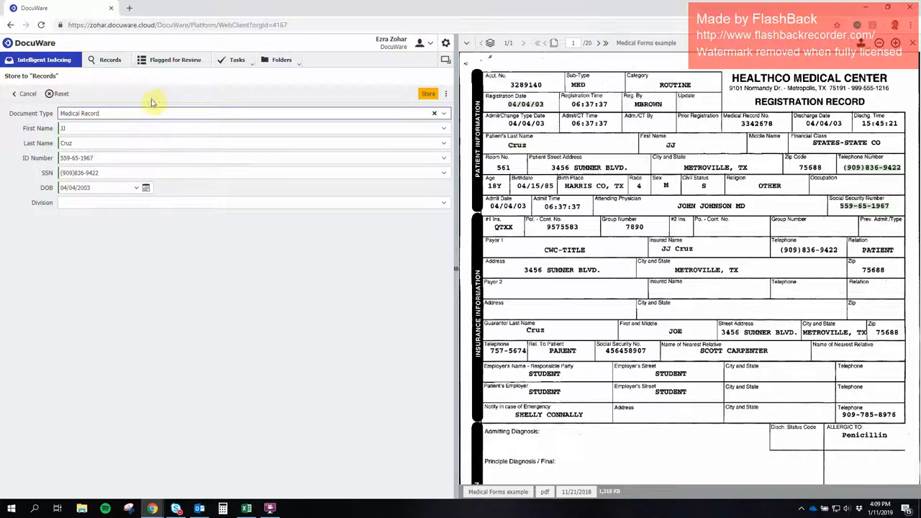
{"action": "mouse_move", "coordinate": [243, 236]}
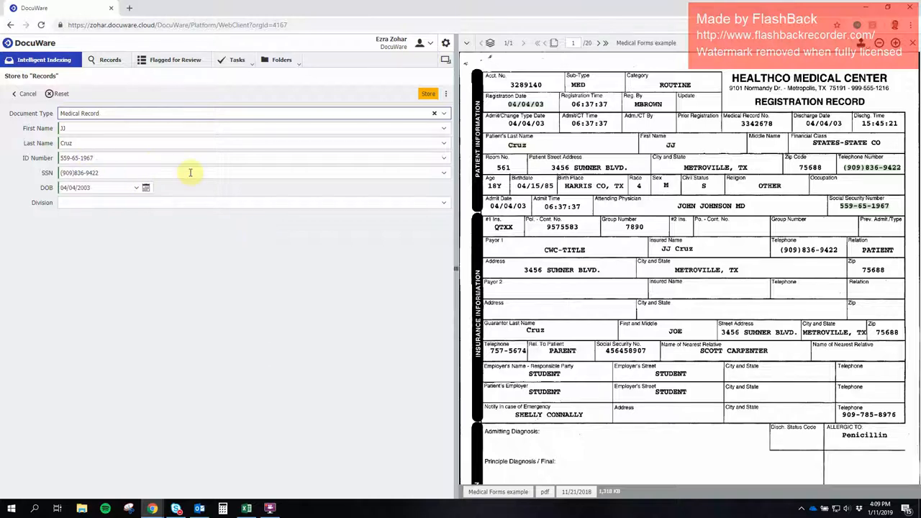
{"action": "mouse_move", "coordinate": [374, 239]}
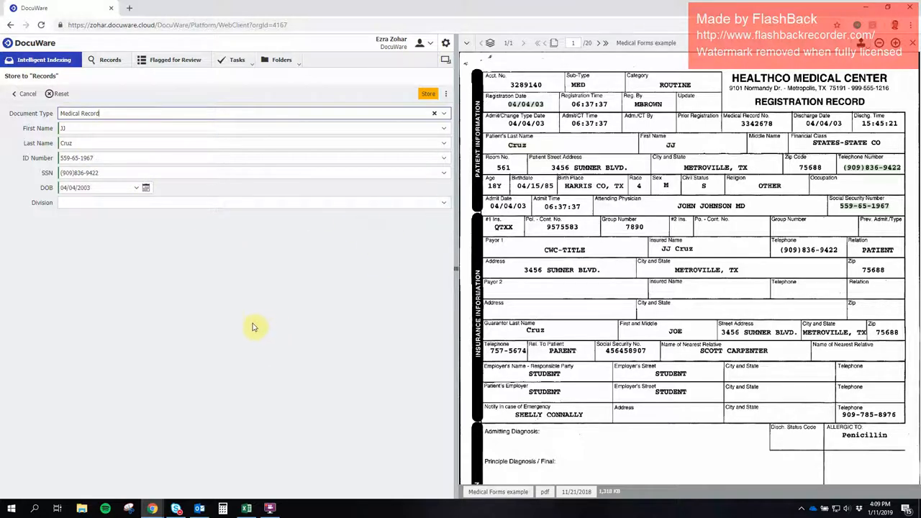
{"action": "mouse_move", "coordinate": [414, 272]}
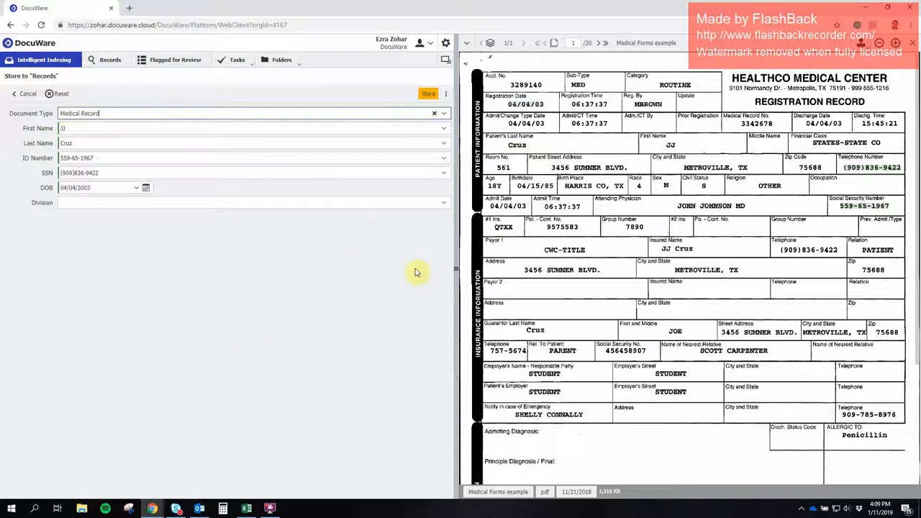
{"action": "mouse_move", "coordinate": [128, 144]}
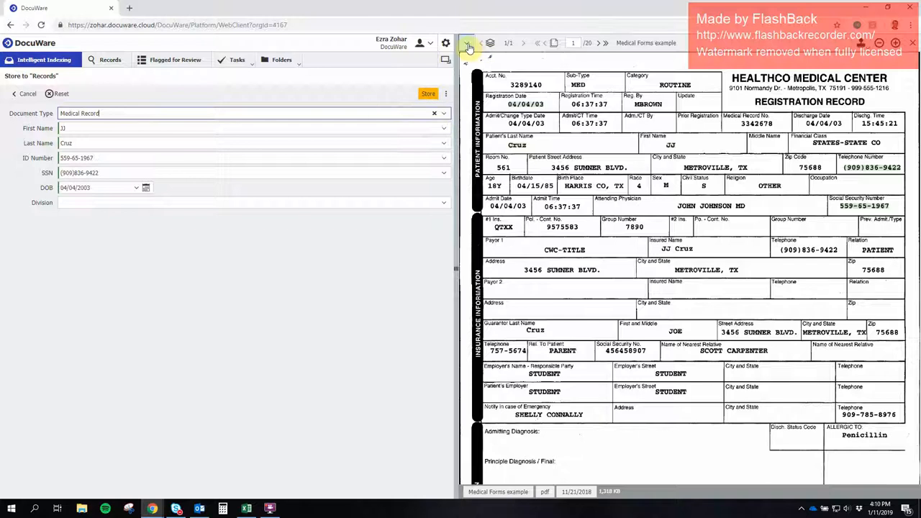
Mark up the registration form, keep the changes on storing, and go to the Records list.
{"action": "left_click", "coordinate": [468, 46]}
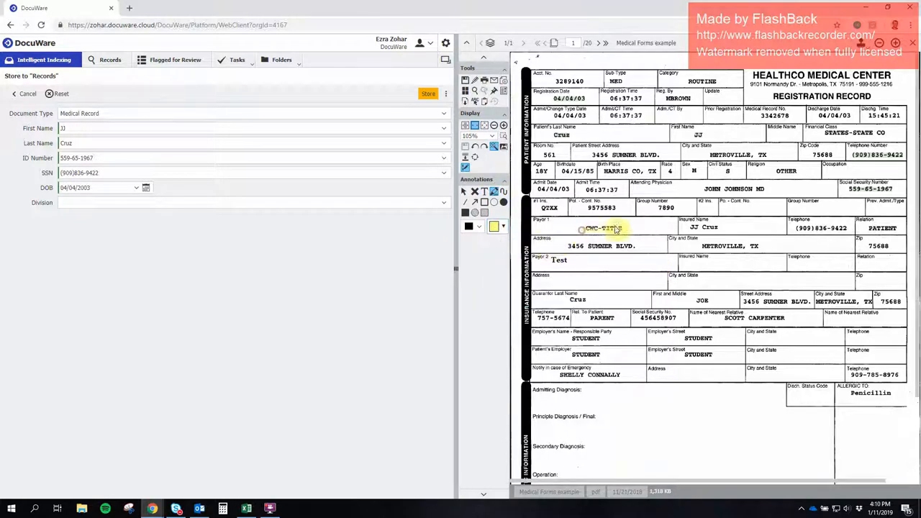
{"action": "left_click", "coordinate": [502, 226]}
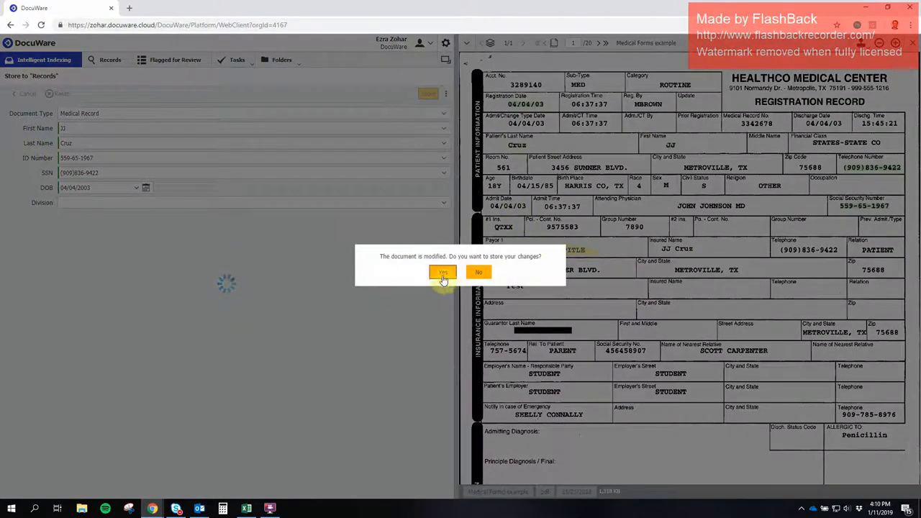
{"action": "left_click", "coordinate": [443, 272]}
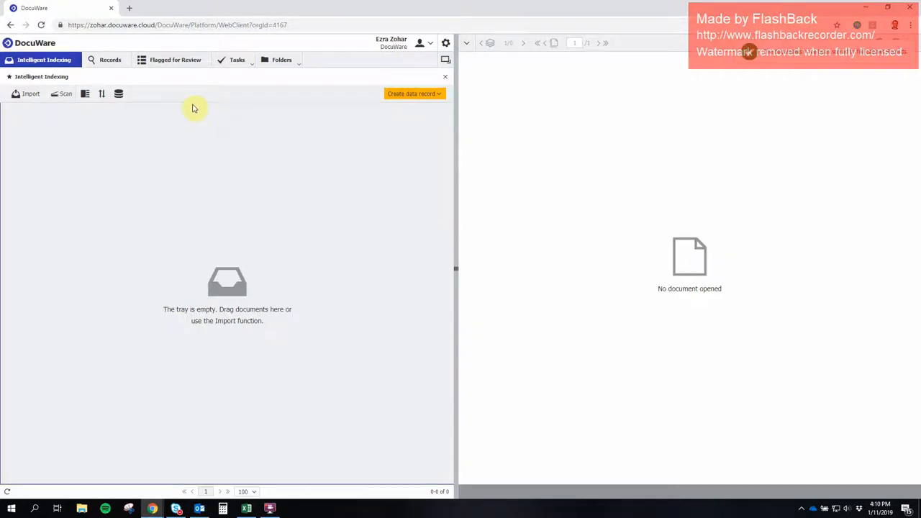
{"action": "left_click", "coordinate": [109, 61]}
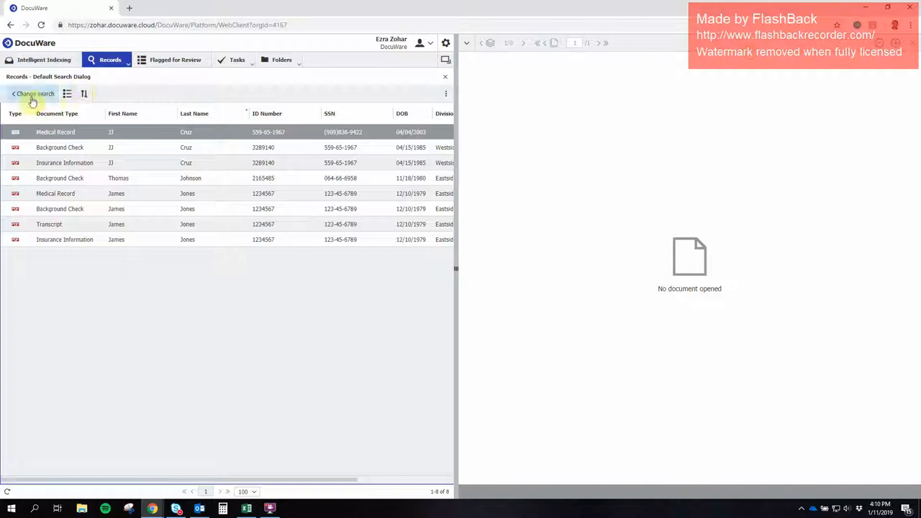
Search the records for Document Type Medical Record.
{"action": "left_click", "coordinate": [35, 94]}
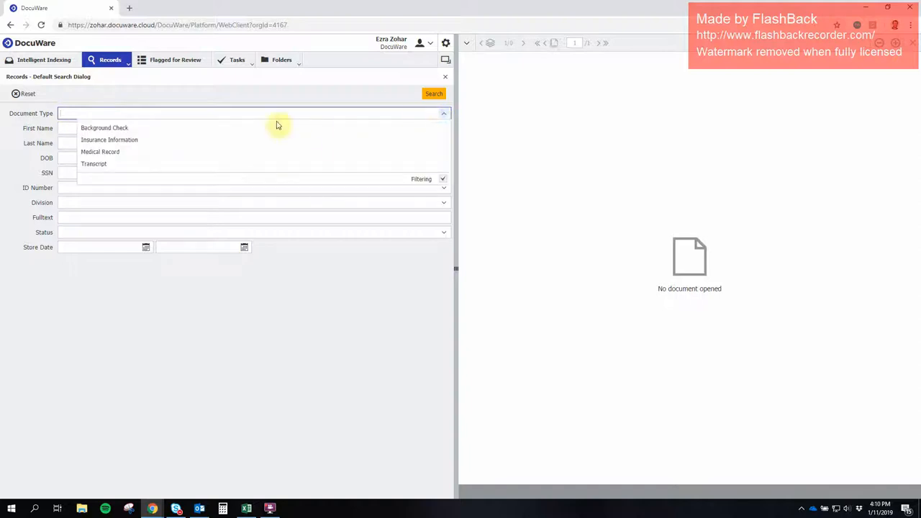
{"action": "left_click", "coordinate": [101, 153]}
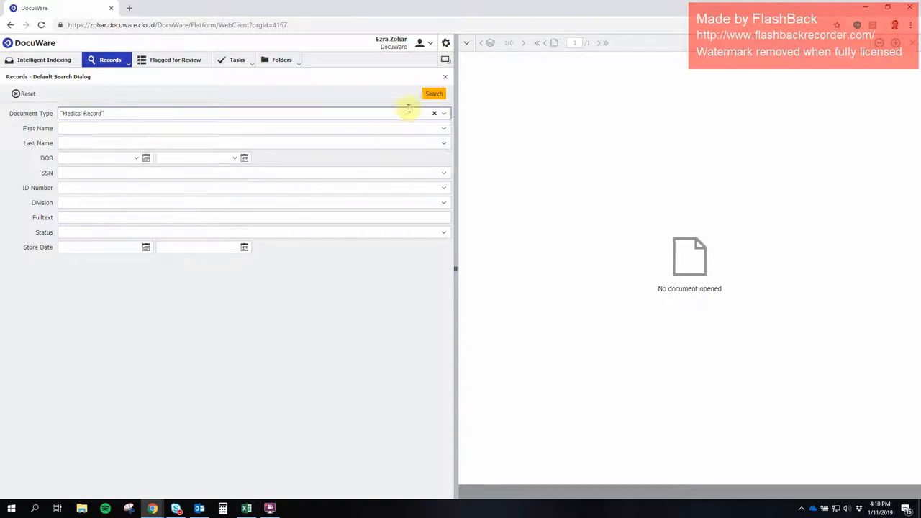
{"action": "left_click", "coordinate": [433, 94]}
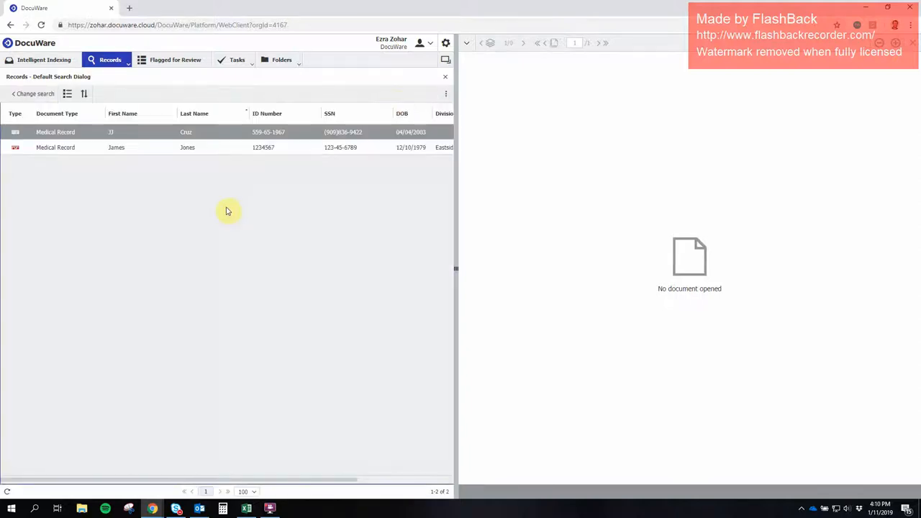
Narrow the search to last name Jones with SSN 123-45-6789, returning James Jones's record.
{"action": "left_click", "coordinate": [34, 93]}
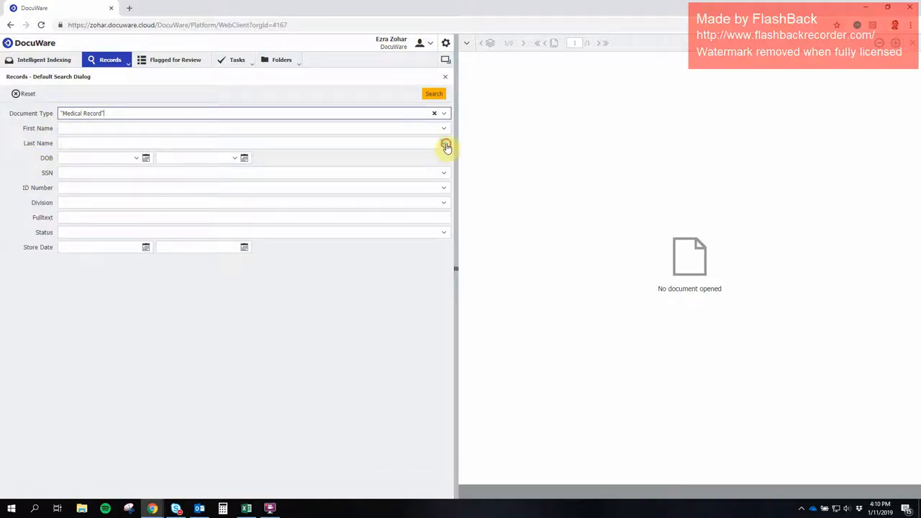
{"action": "left_click", "coordinate": [251, 142]}
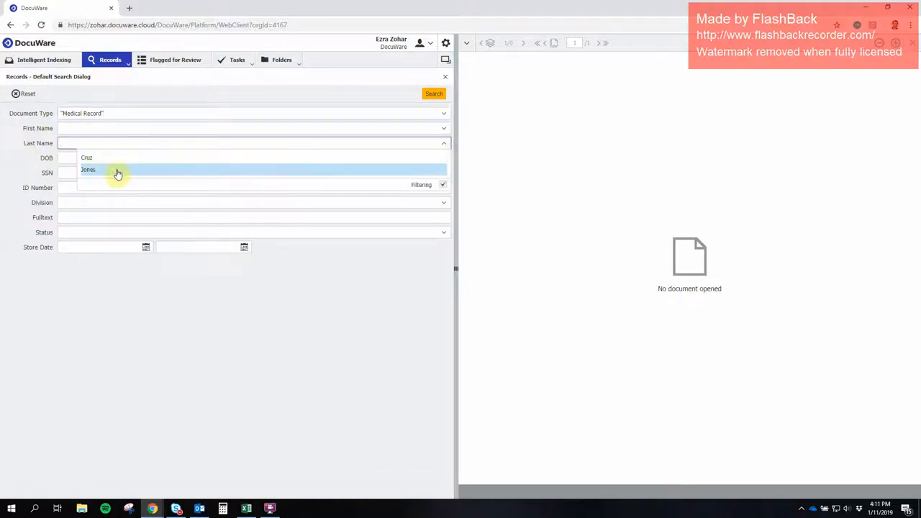
{"action": "left_click", "coordinate": [88, 169]}
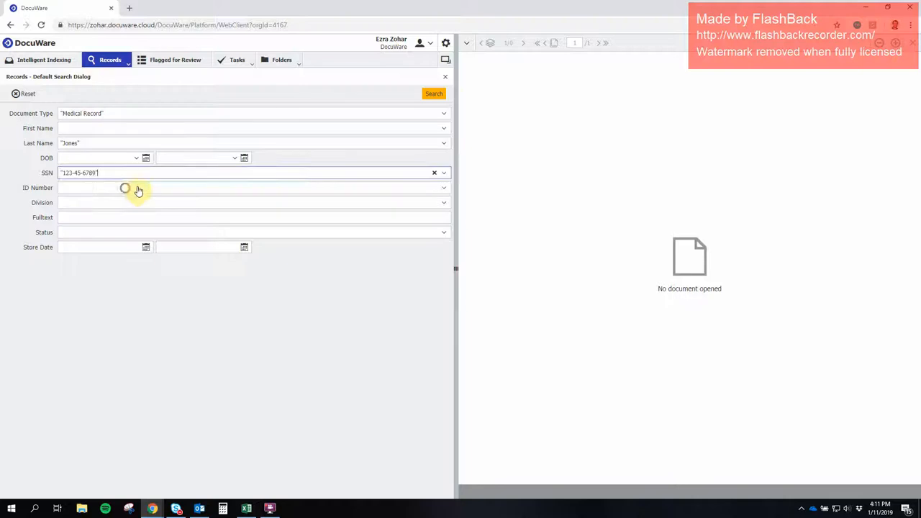
{"action": "left_click", "coordinate": [434, 94]}
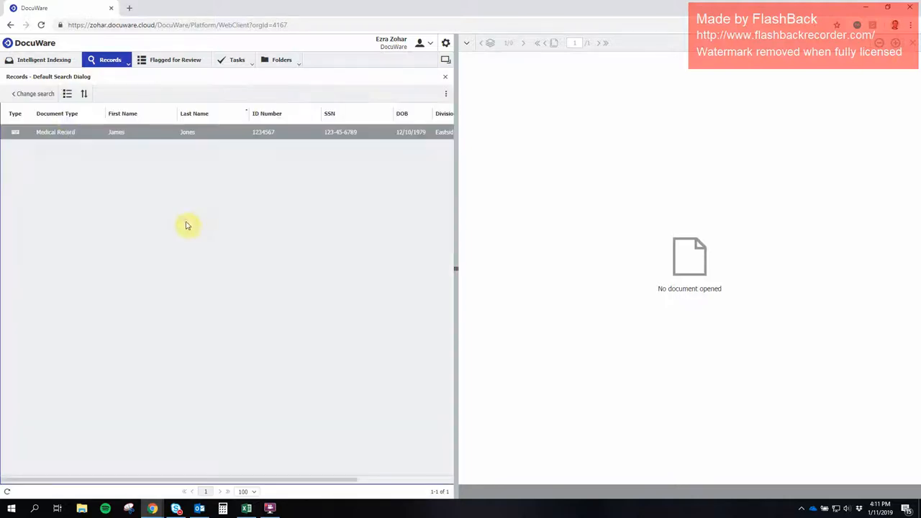
Reset the criteria and run a full-text search for 'state', then hide the markup tools.
{"action": "left_click", "coordinate": [34, 93]}
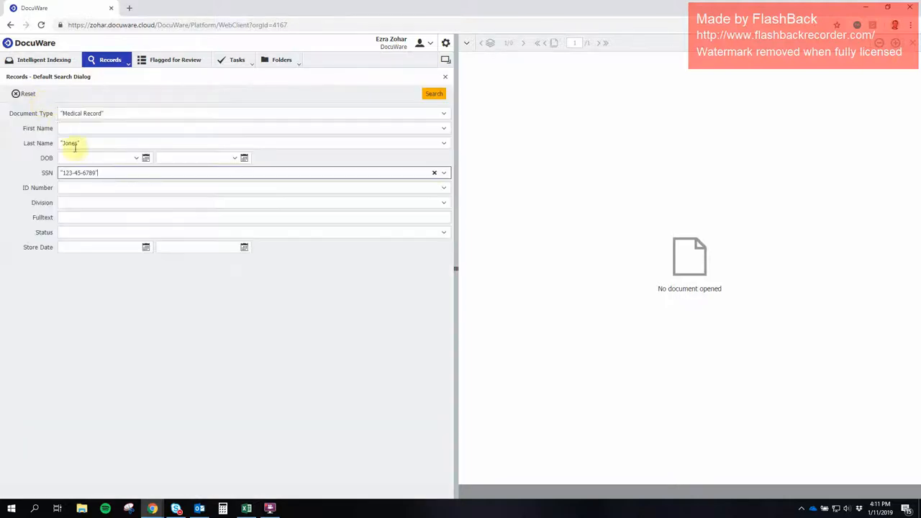
{"action": "left_click", "coordinate": [27, 94]}
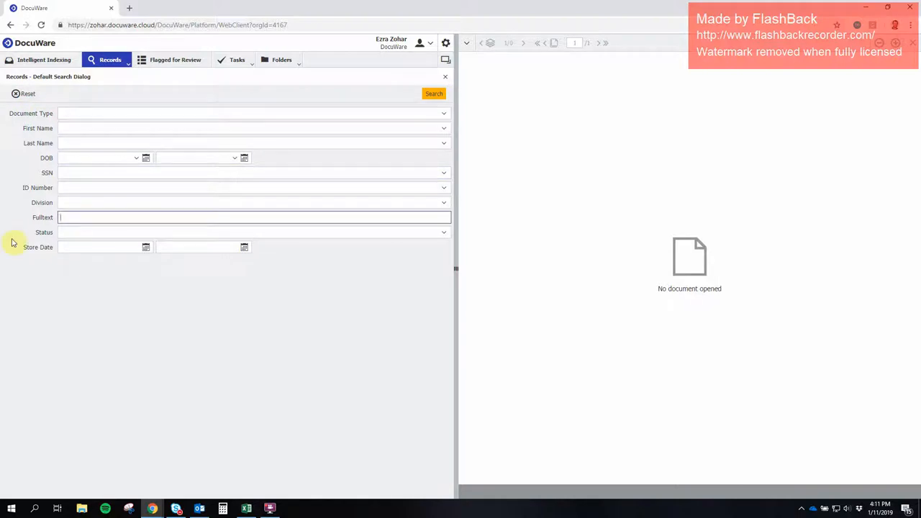
{"action": "type", "text": "state"}
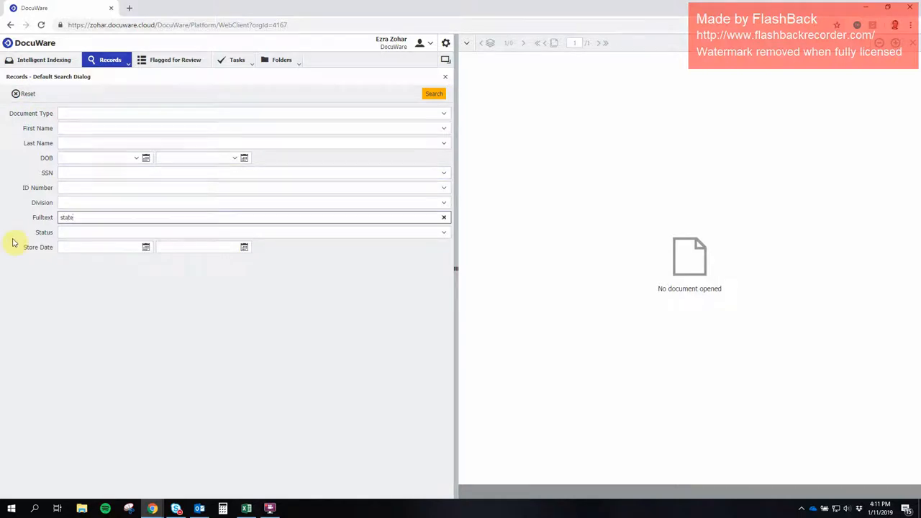
{"action": "key", "text": "Backspace"}
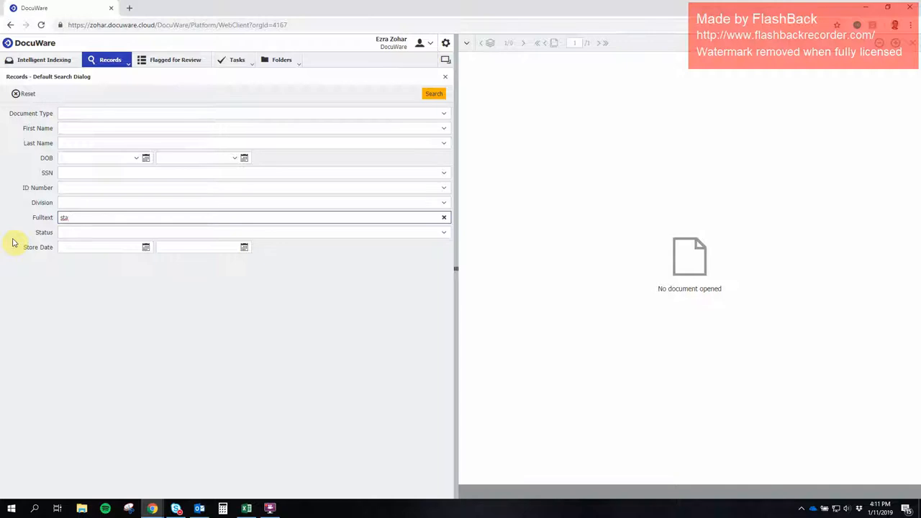
{"action": "left_click", "coordinate": [433, 93]}
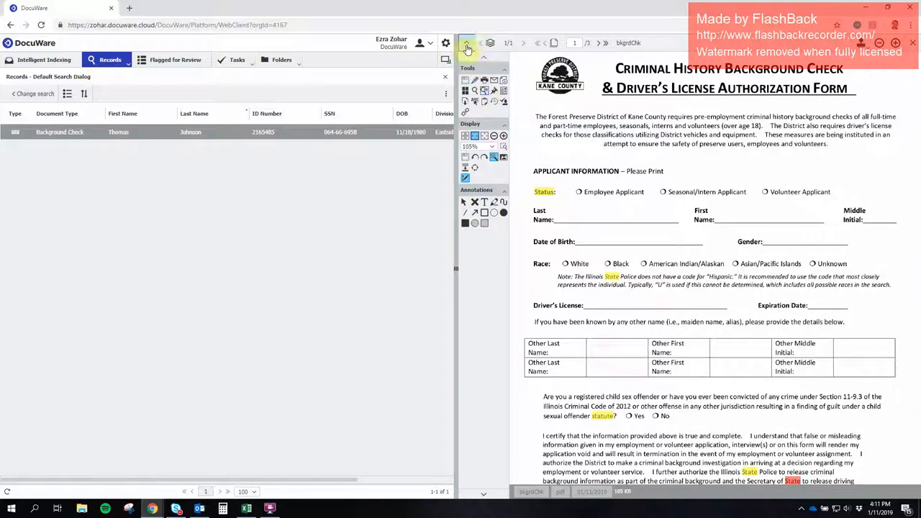
{"action": "left_click", "coordinate": [466, 43]}
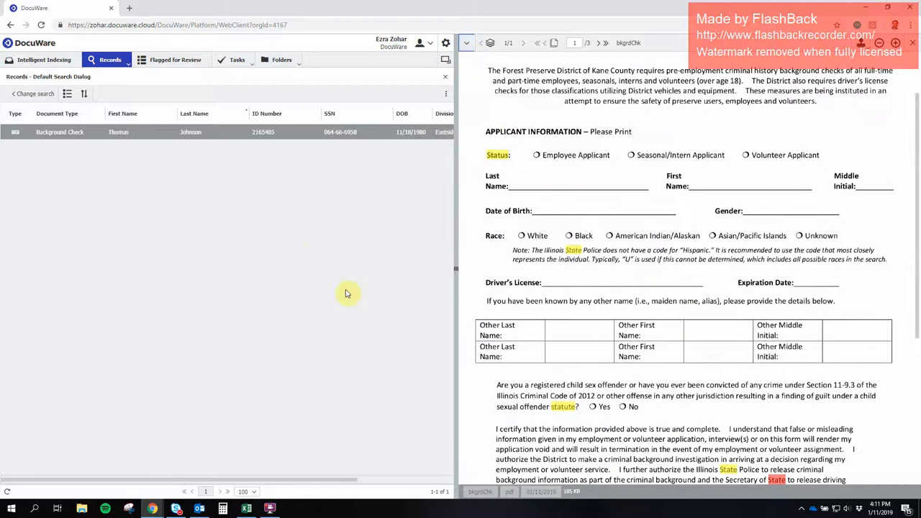
{"action": "mouse_move", "coordinate": [336, 330]}
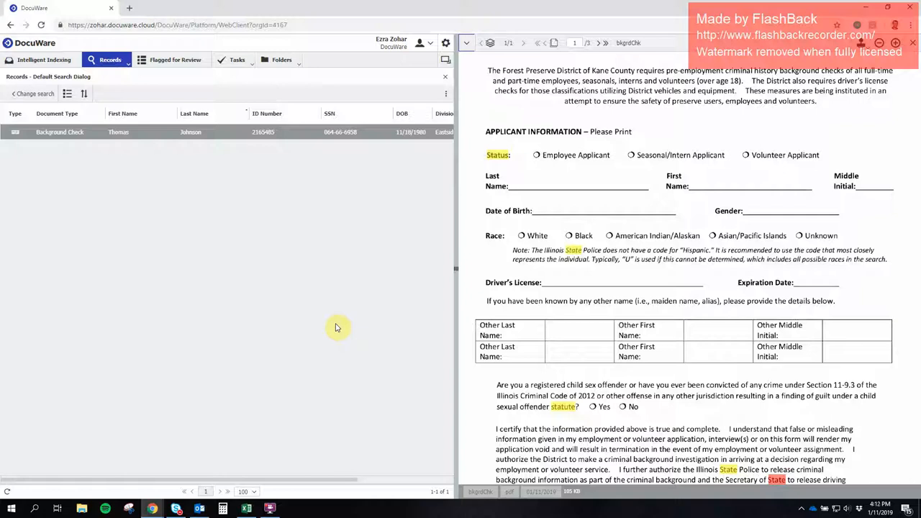
{"action": "mouse_move", "coordinate": [435, 53]}
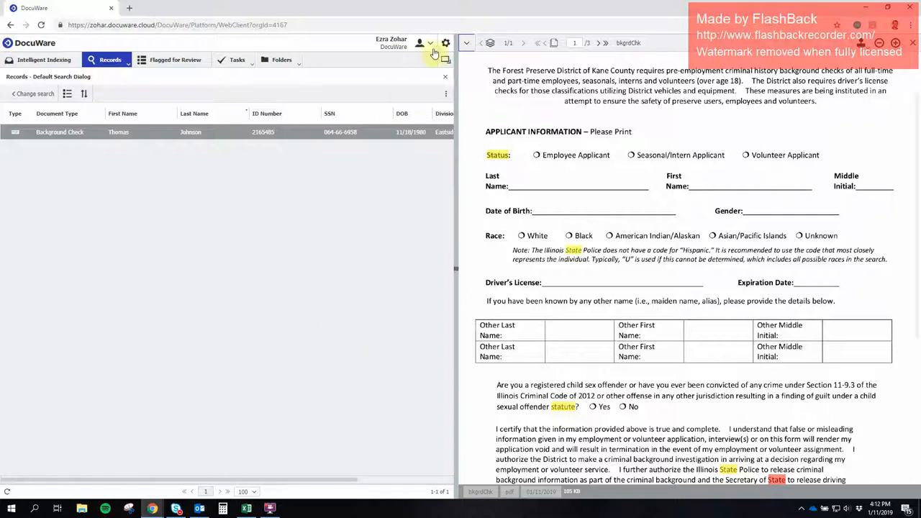
{"action": "mouse_move", "coordinate": [415, 213]}
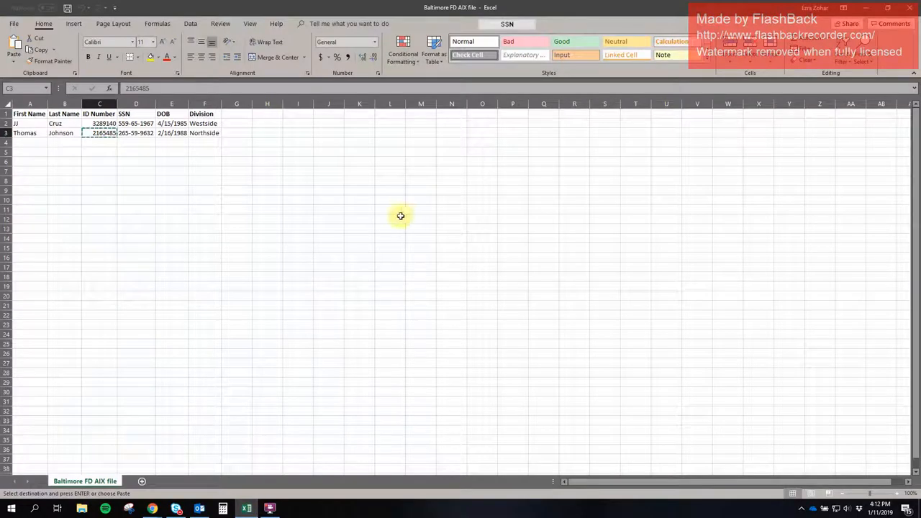
{"action": "left_click", "coordinate": [267, 247]}
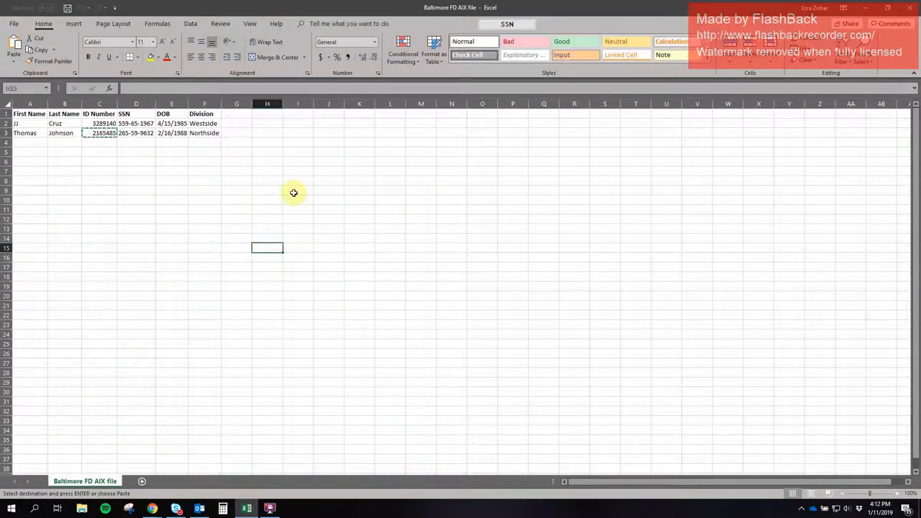
{"action": "mouse_move", "coordinate": [394, 250]}
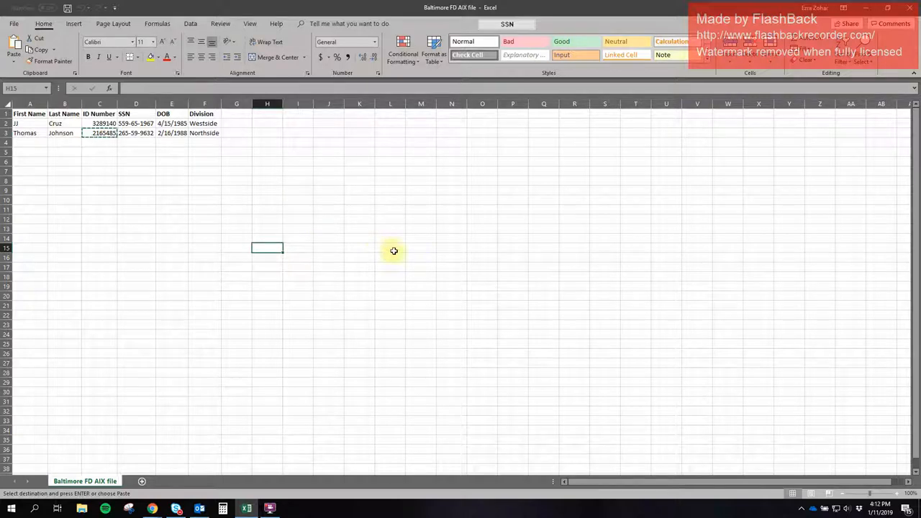
{"action": "mouse_move", "coordinate": [227, 193]}
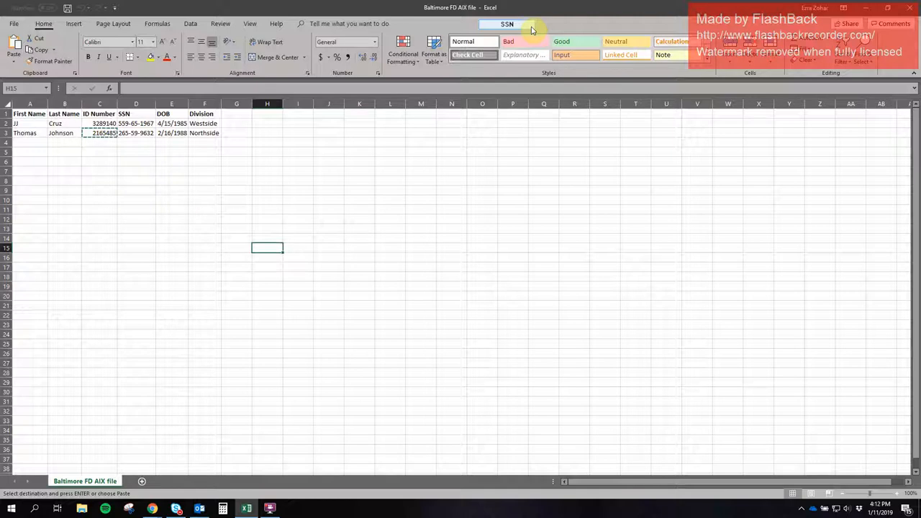
{"action": "mouse_move", "coordinate": [495, 86]}
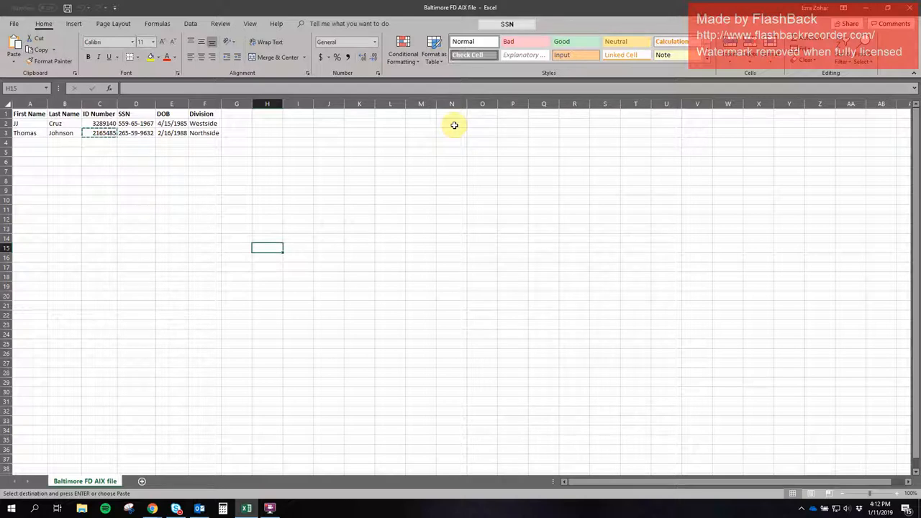
{"action": "mouse_move", "coordinate": [376, 124]}
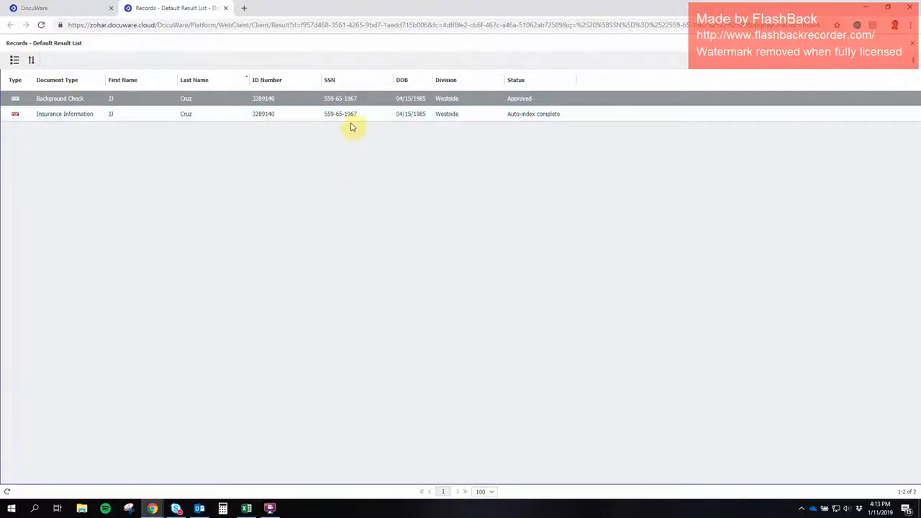
Return to the Excel spreadsheet from the DocuWare result list.
{"action": "left_click", "coordinate": [380, 113]}
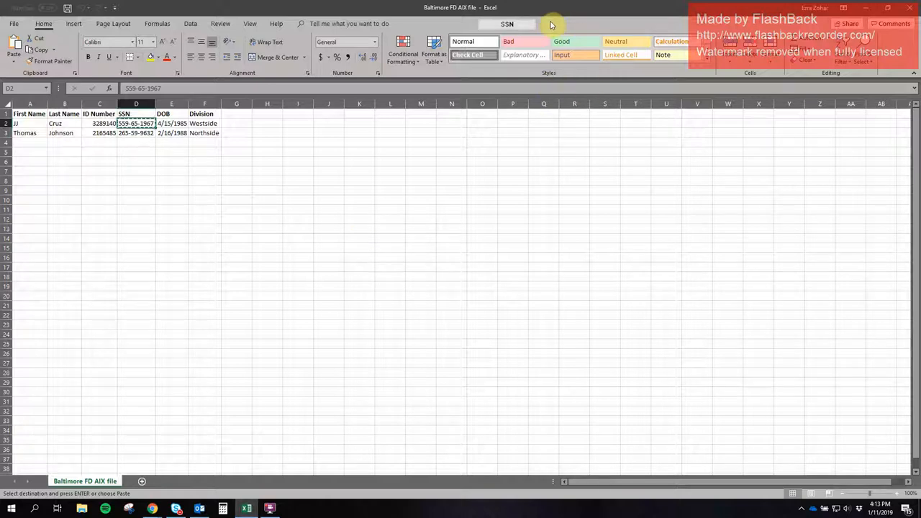
{"action": "mouse_move", "coordinate": [650, 32]}
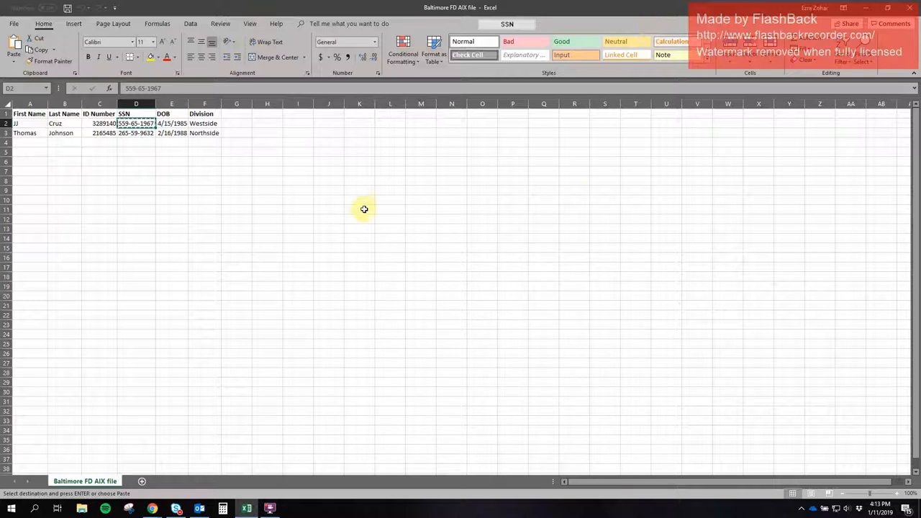
{"action": "mouse_move", "coordinate": [633, 302]}
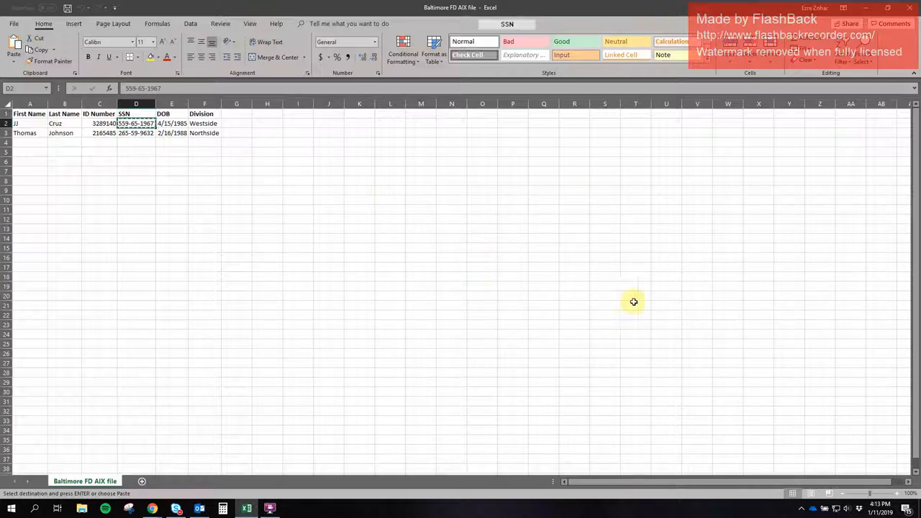
{"action": "mouse_move", "coordinate": [446, 285]}
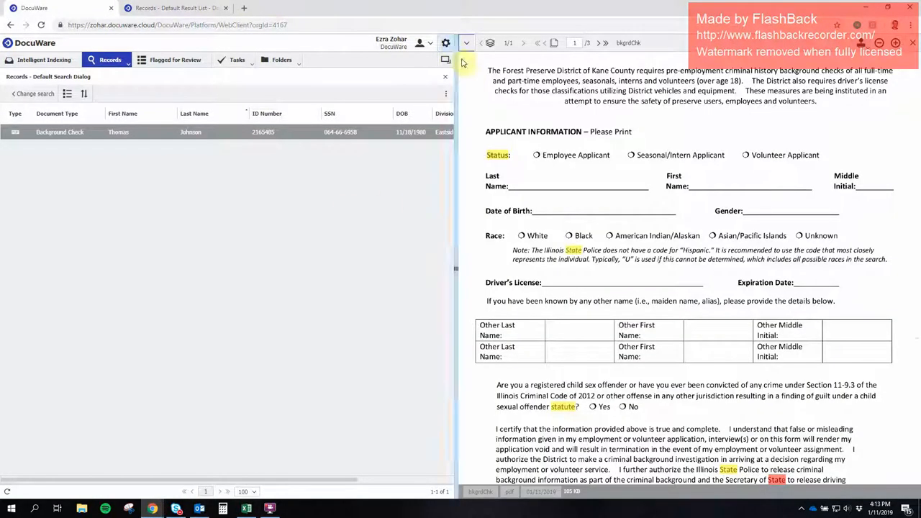
{"action": "mouse_move", "coordinate": [331, 208]}
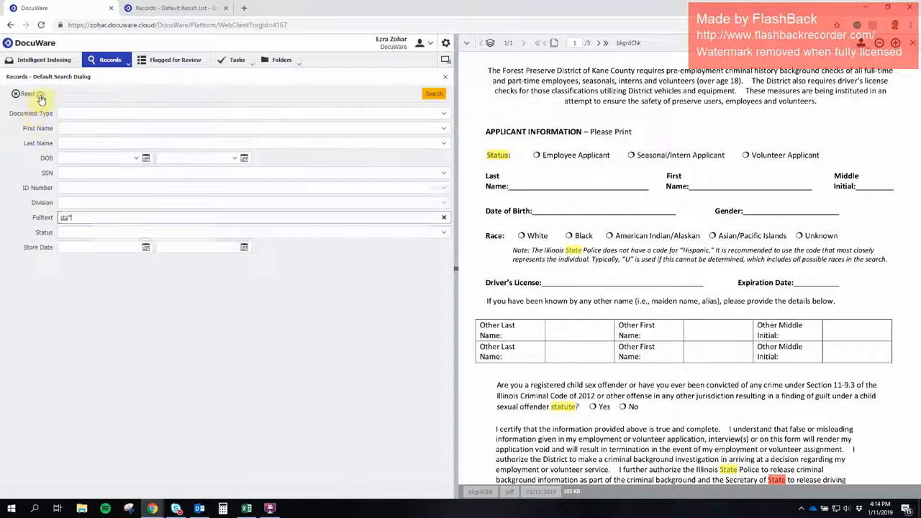
Reset the search criteria and rerun it to list all eight records.
{"action": "left_click", "coordinate": [27, 93]}
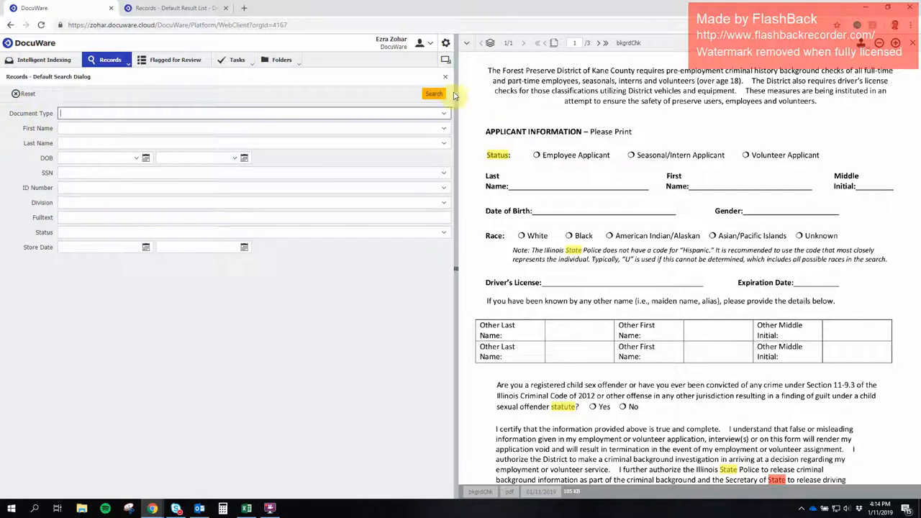
{"action": "left_click", "coordinate": [433, 93]}
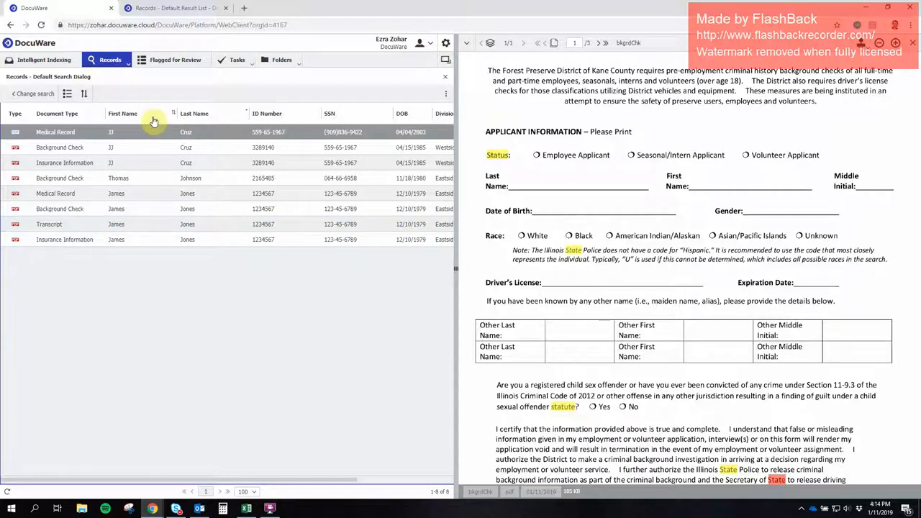
{"action": "mouse_move", "coordinate": [264, 126]}
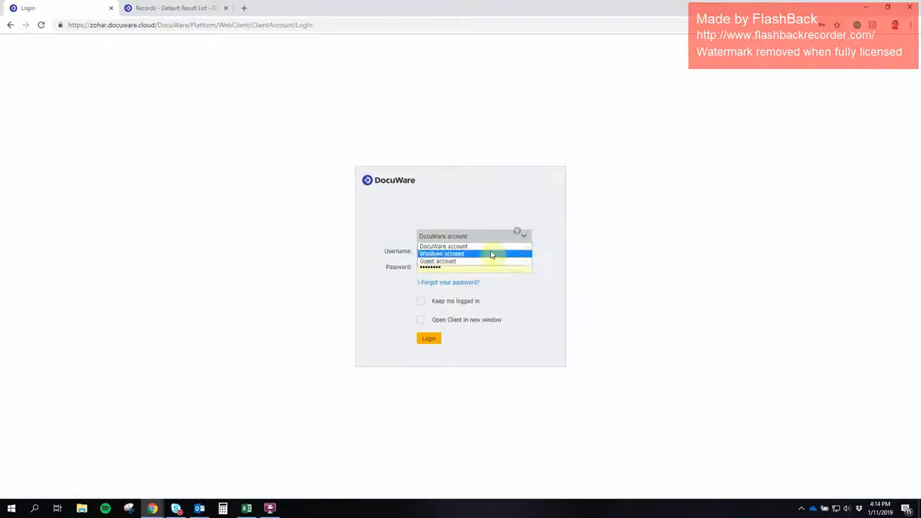
Sign in with the guest account and run the records search, returning three records without SSNs.
{"action": "left_click", "coordinate": [437, 262]}
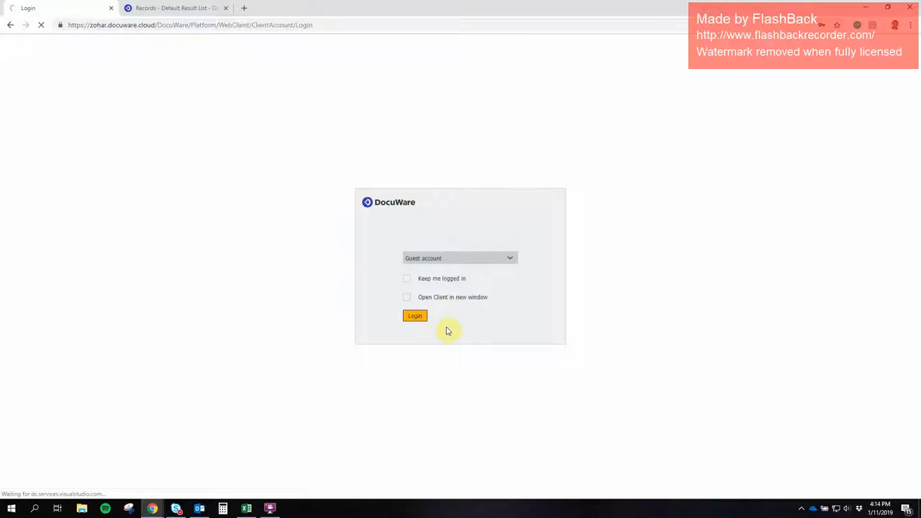
{"action": "left_click", "coordinate": [414, 316]}
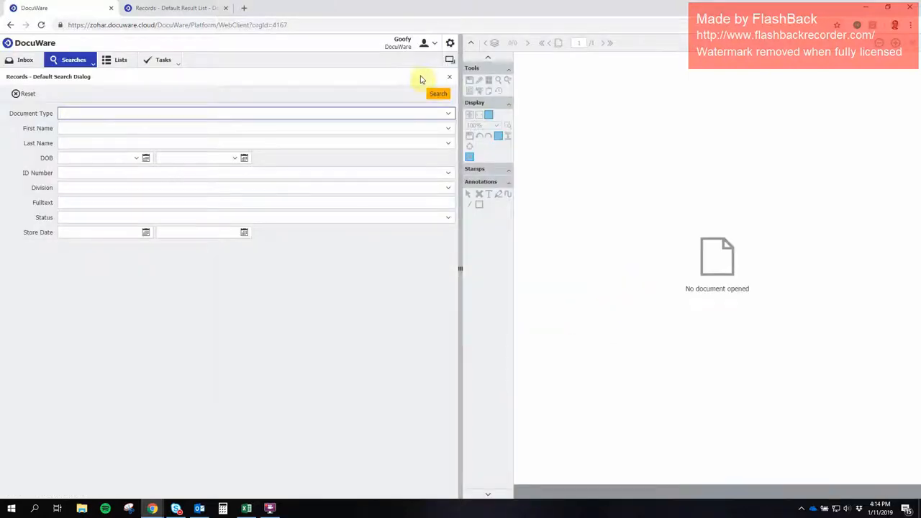
{"action": "left_click", "coordinate": [438, 95]}
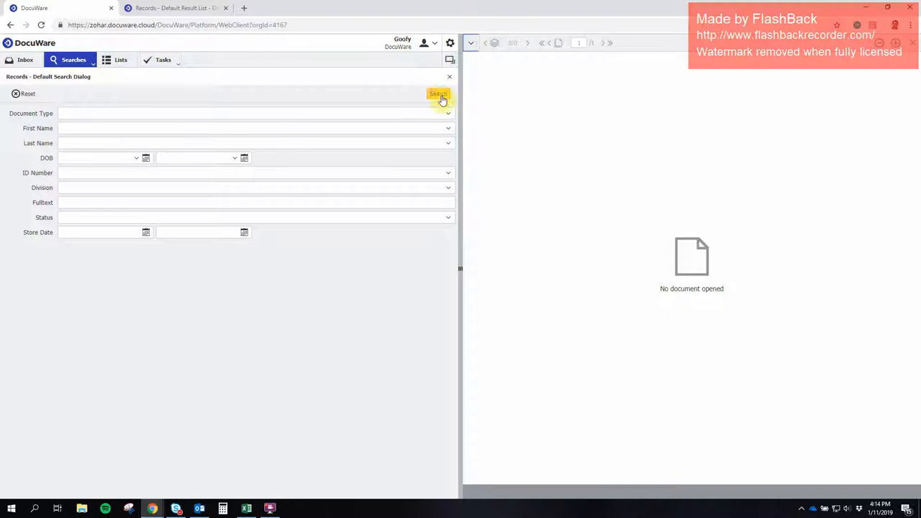
{"action": "left_click", "coordinate": [437, 93]}
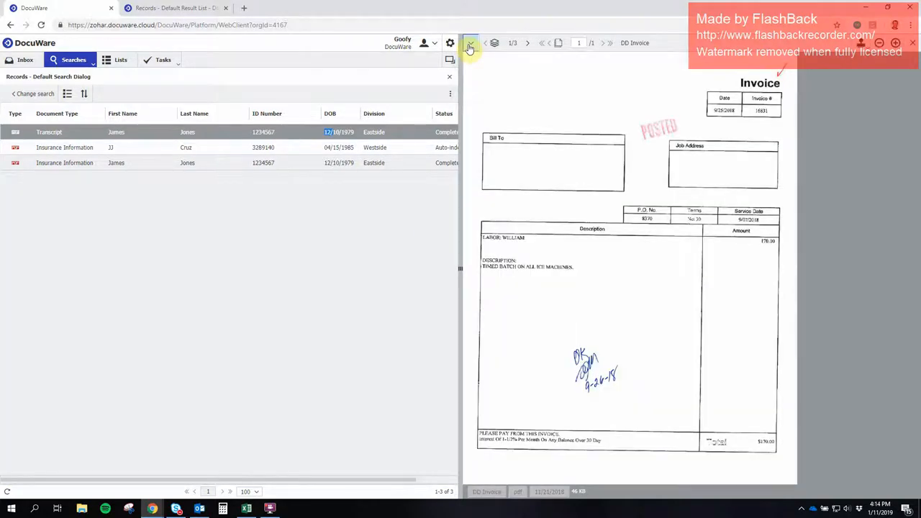
Review the opened invoice's display tools and its document history, then close the history.
{"action": "left_click", "coordinate": [469, 43]}
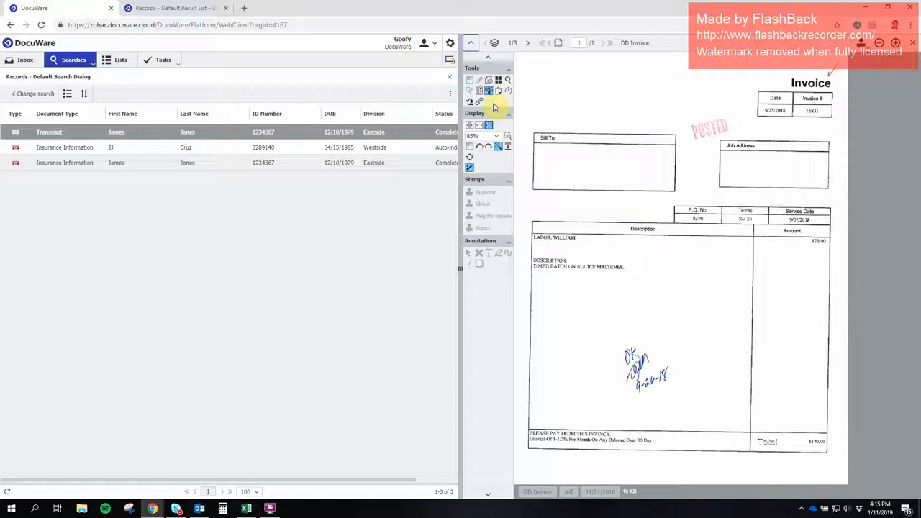
{"action": "mouse_move", "coordinate": [543, 63]}
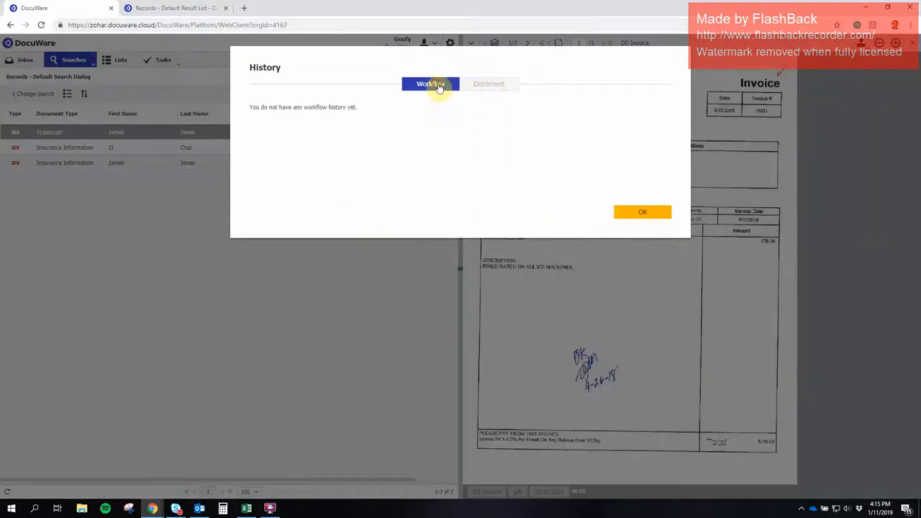
{"action": "left_click", "coordinate": [642, 211]}
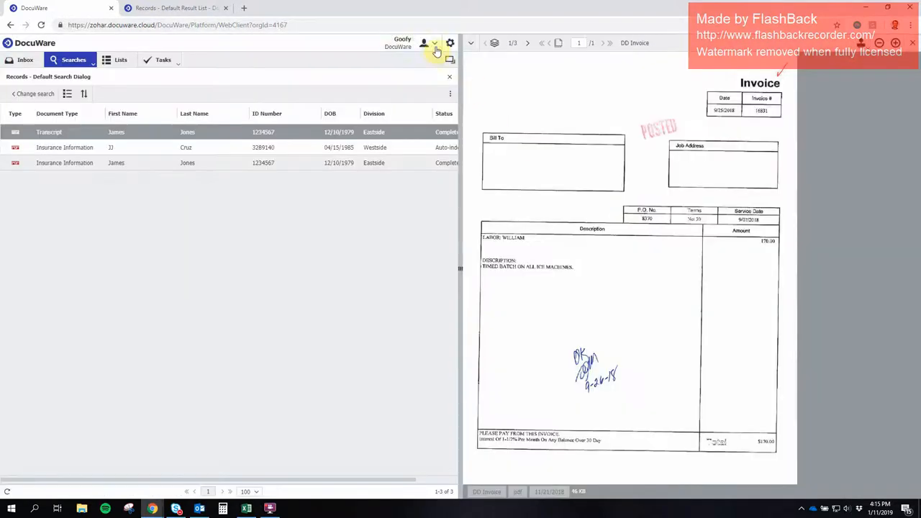
Sign out, log back in as the full-access DocuWare user and rerun the search for all eight records.
{"action": "left_click", "coordinate": [435, 46]}
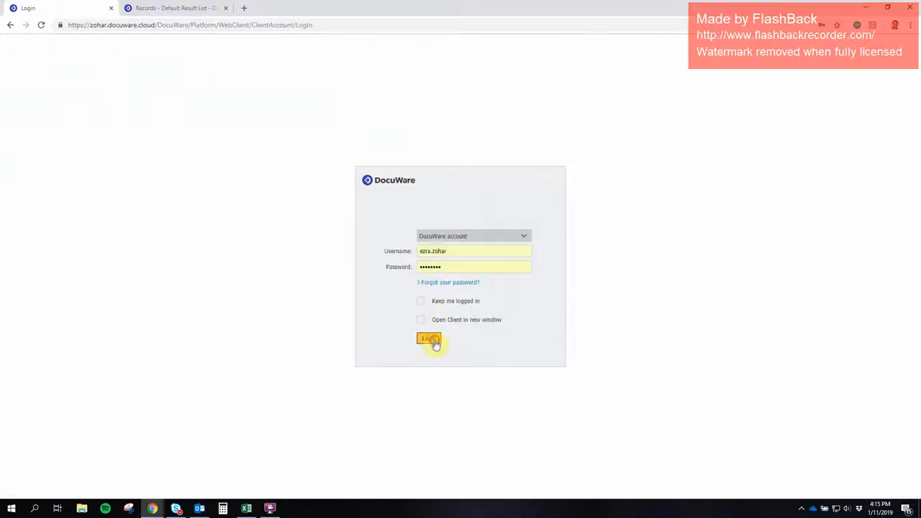
{"action": "left_click", "coordinate": [429, 339]}
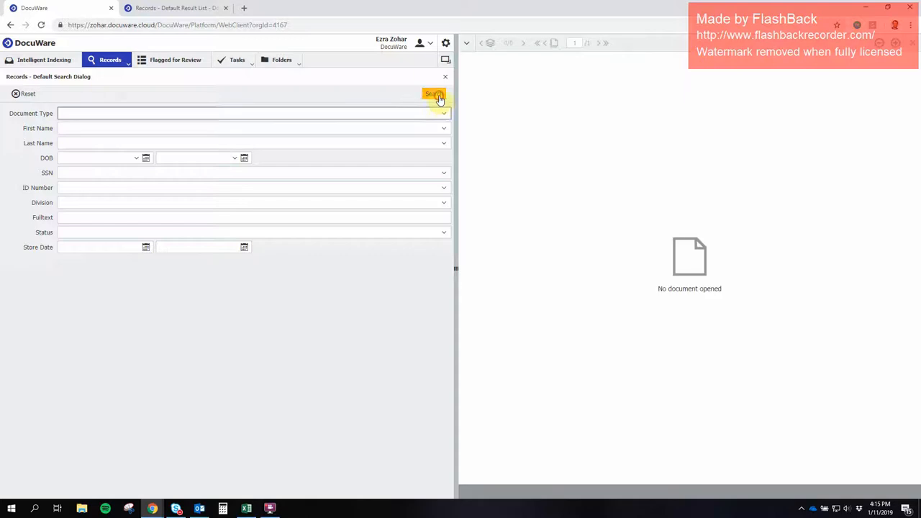
{"action": "left_click", "coordinate": [432, 93]}
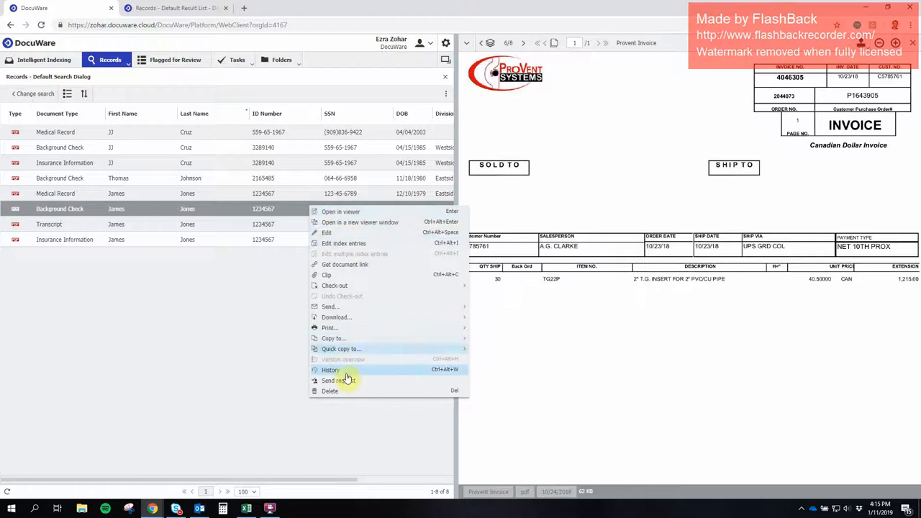
{"action": "left_click", "coordinate": [331, 368]}
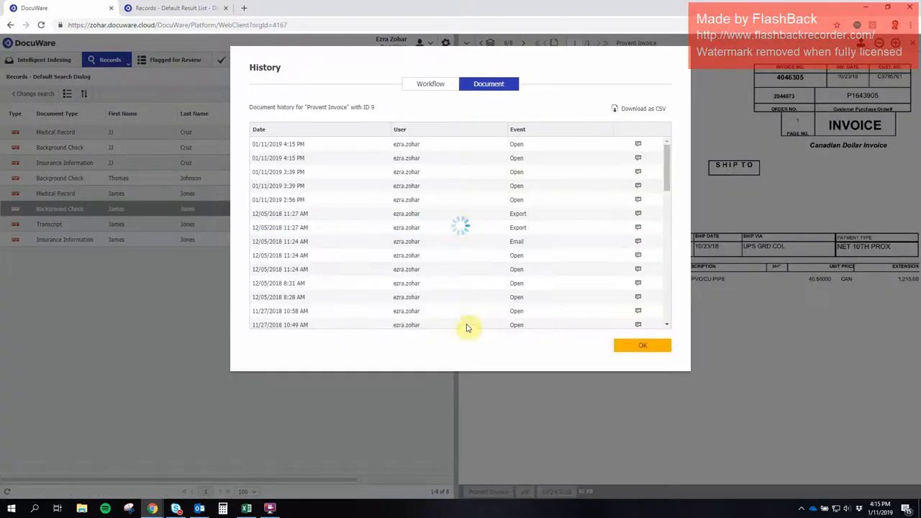
{"action": "scroll", "scroll_direction": "down", "scroll_amount": 3}
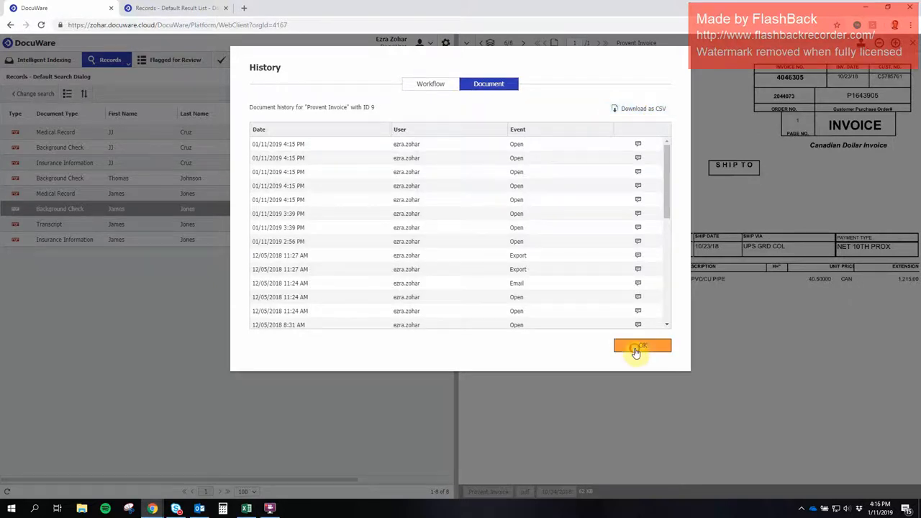
{"action": "left_click", "coordinate": [640, 346]}
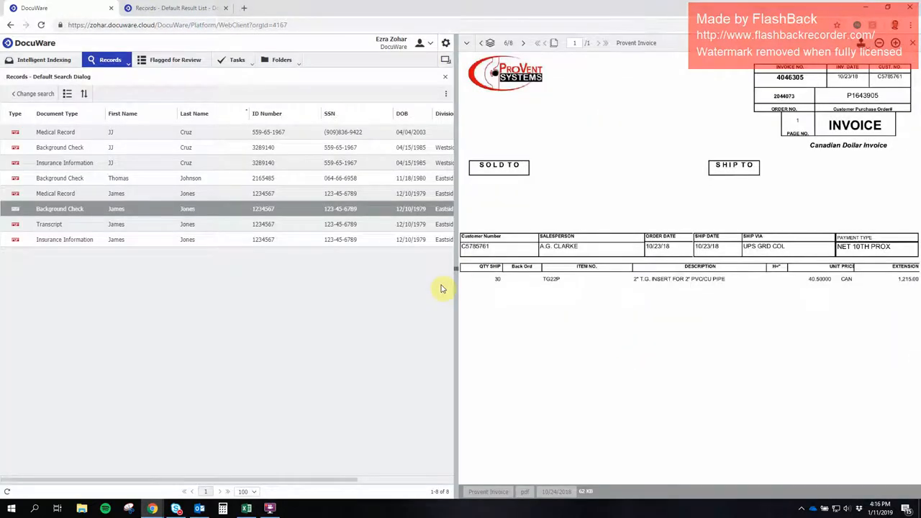